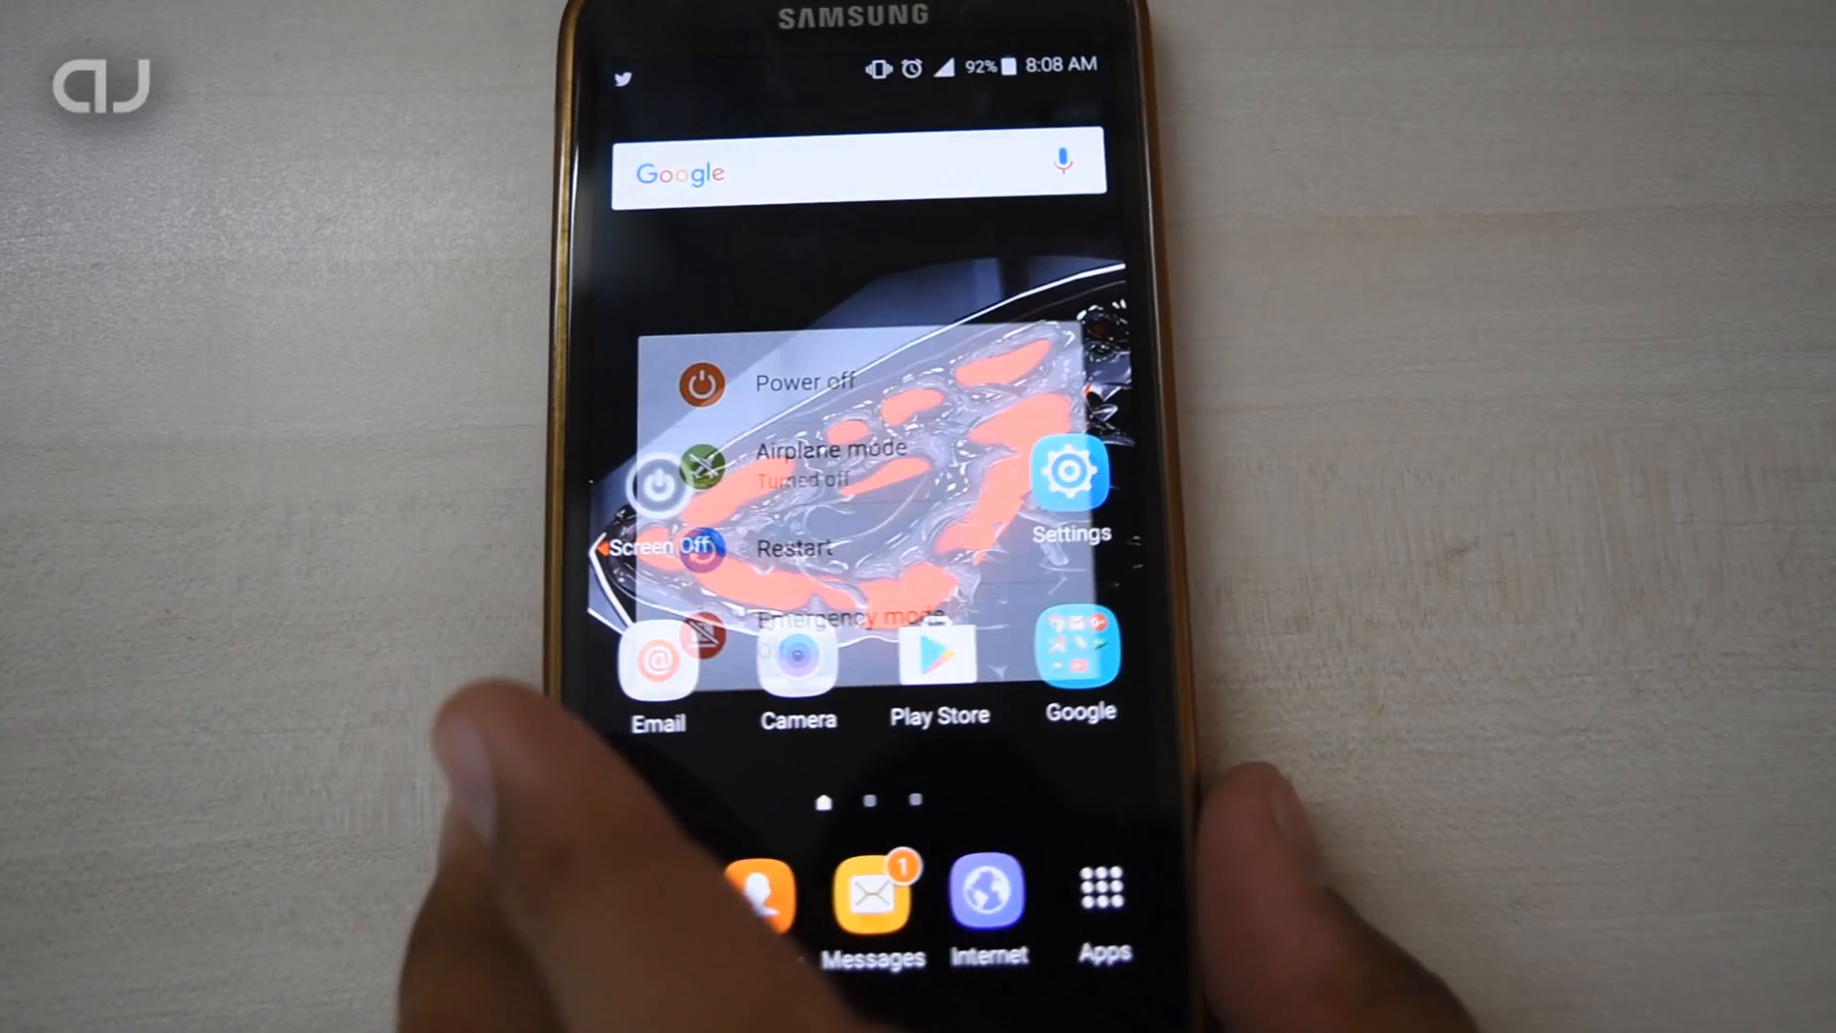
# Step: Choose Power off on the Galaxy S5 and confirm the shutdown
pyautogui.click(804, 381)
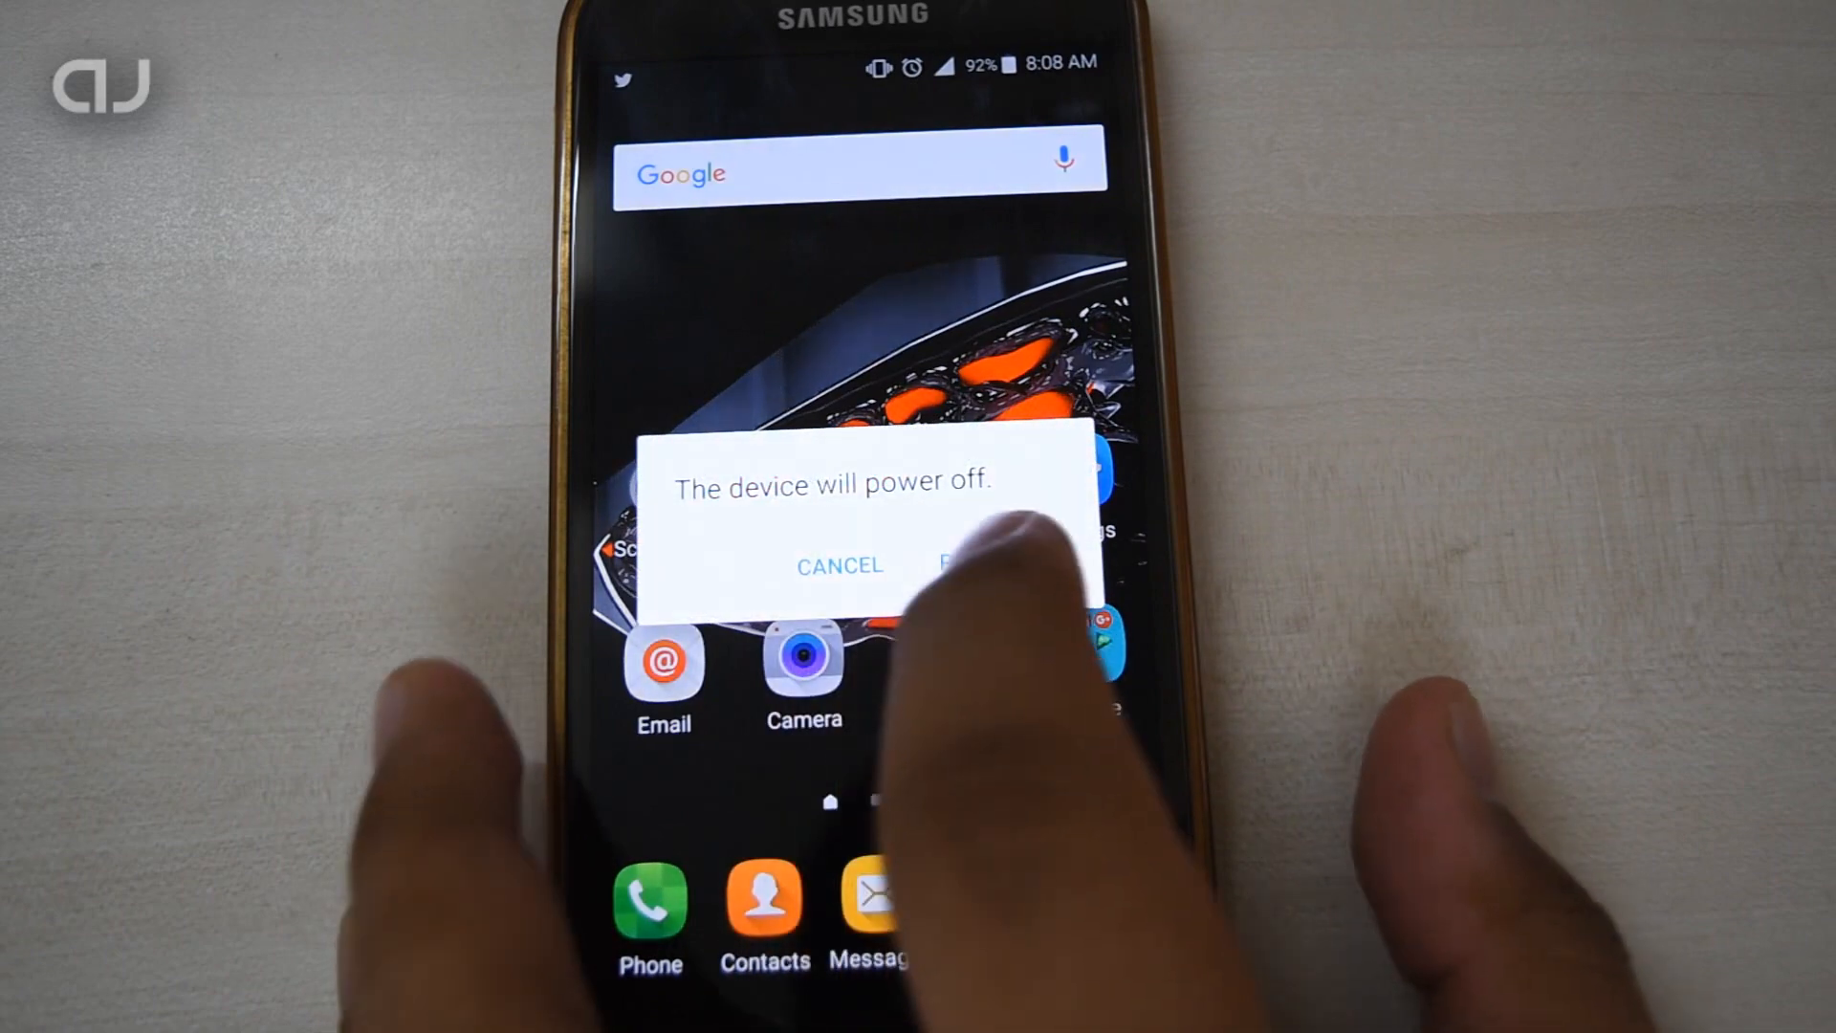
pyautogui.click(971, 565)
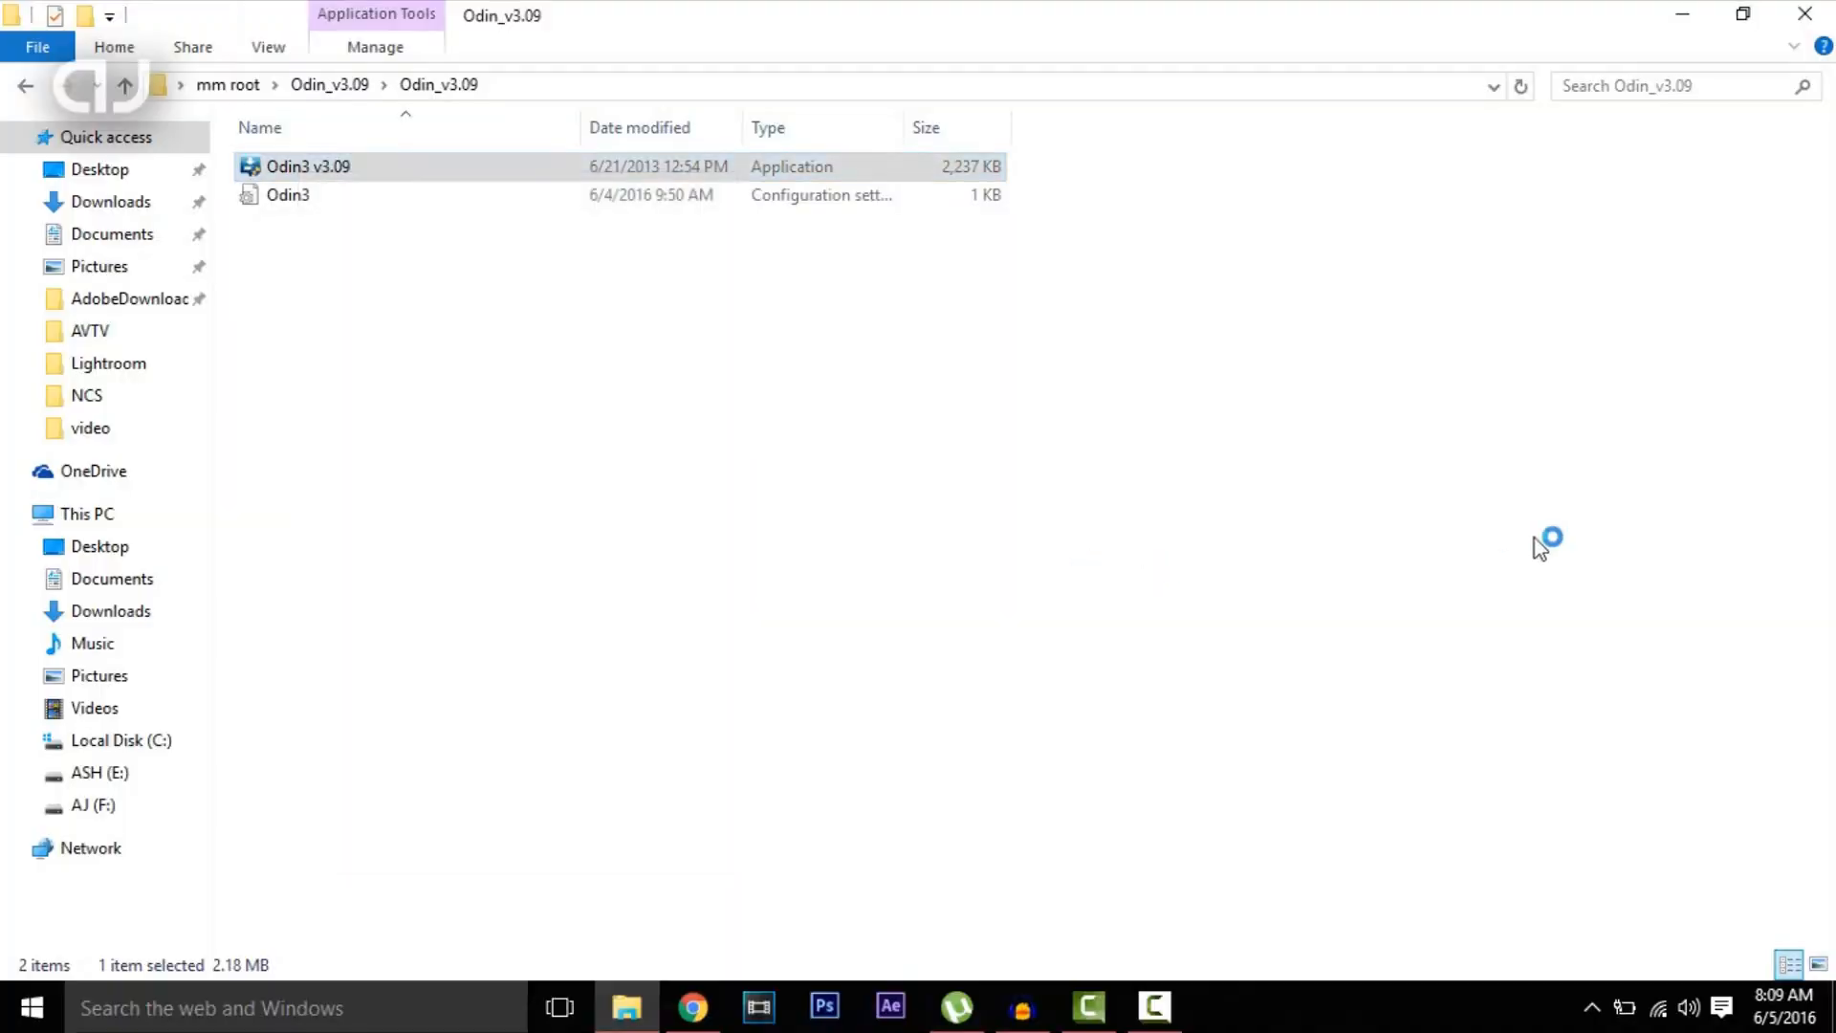
# Step: Launch Odin3 v3.09 with the phone on COM4 and disable Auto Reboot
pyautogui.doubleClick(308, 166)
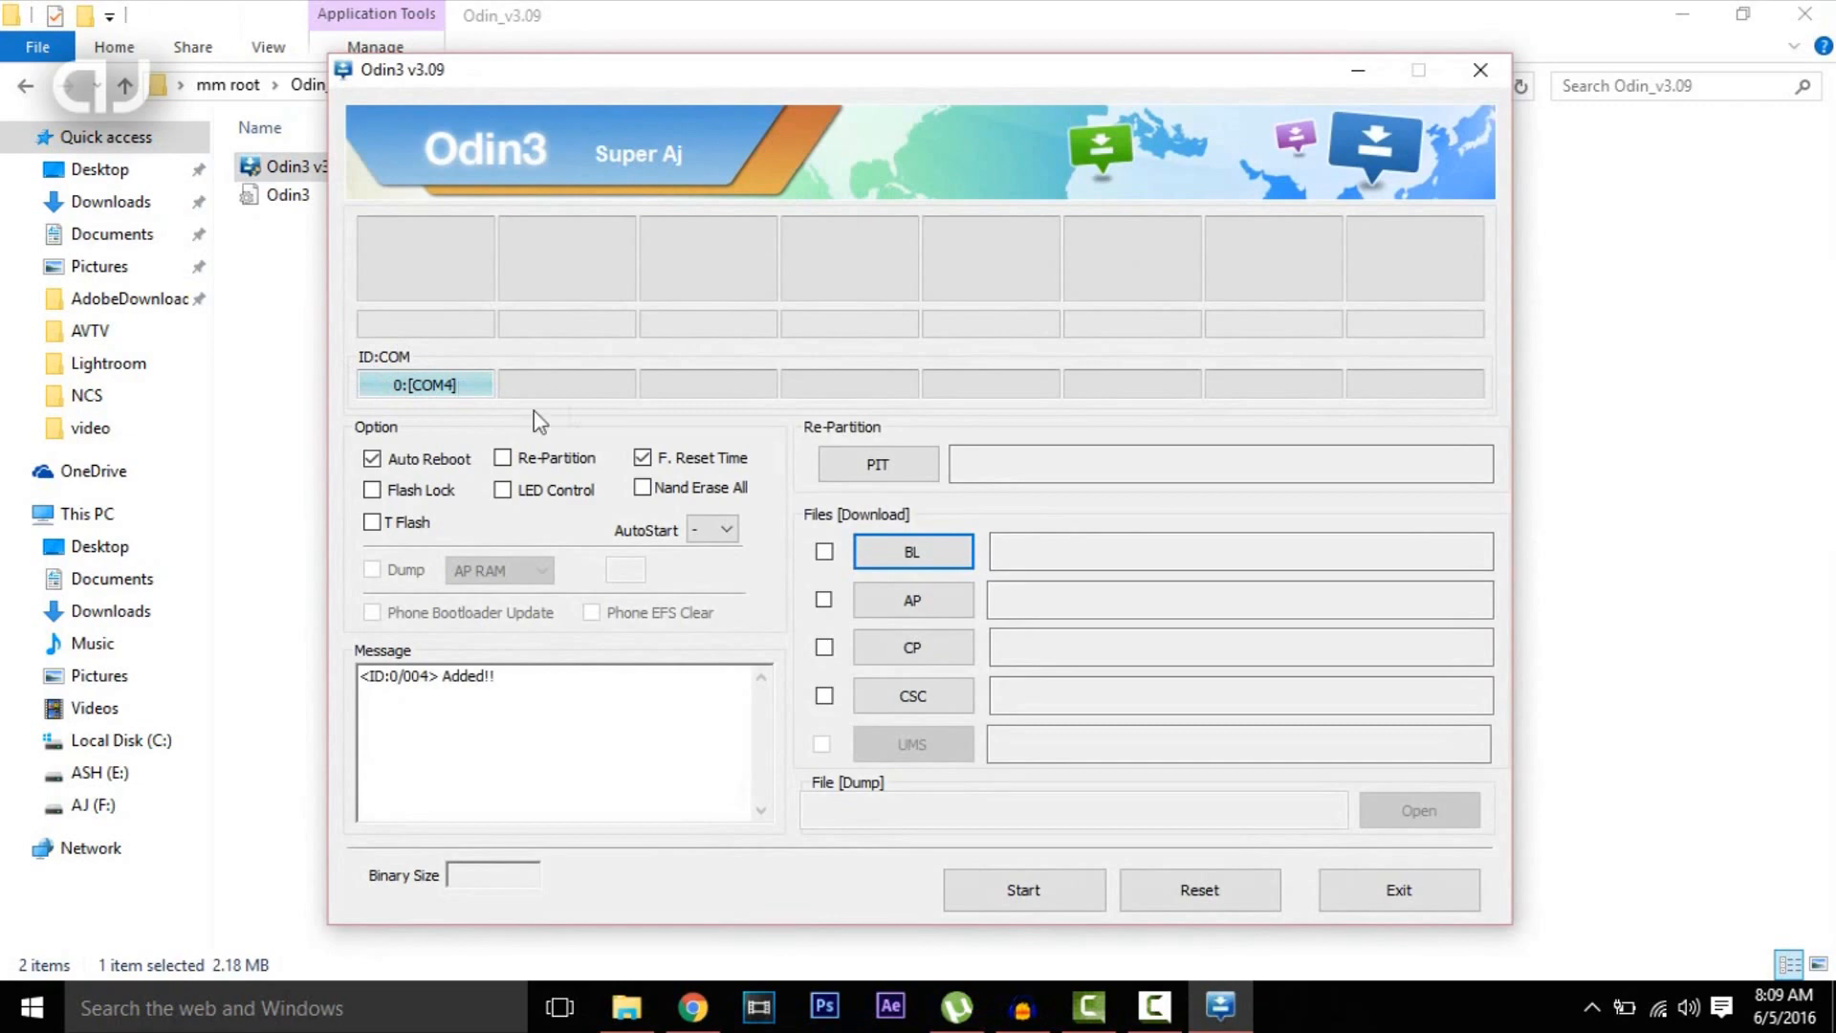
pyautogui.moveTo(510, 553)
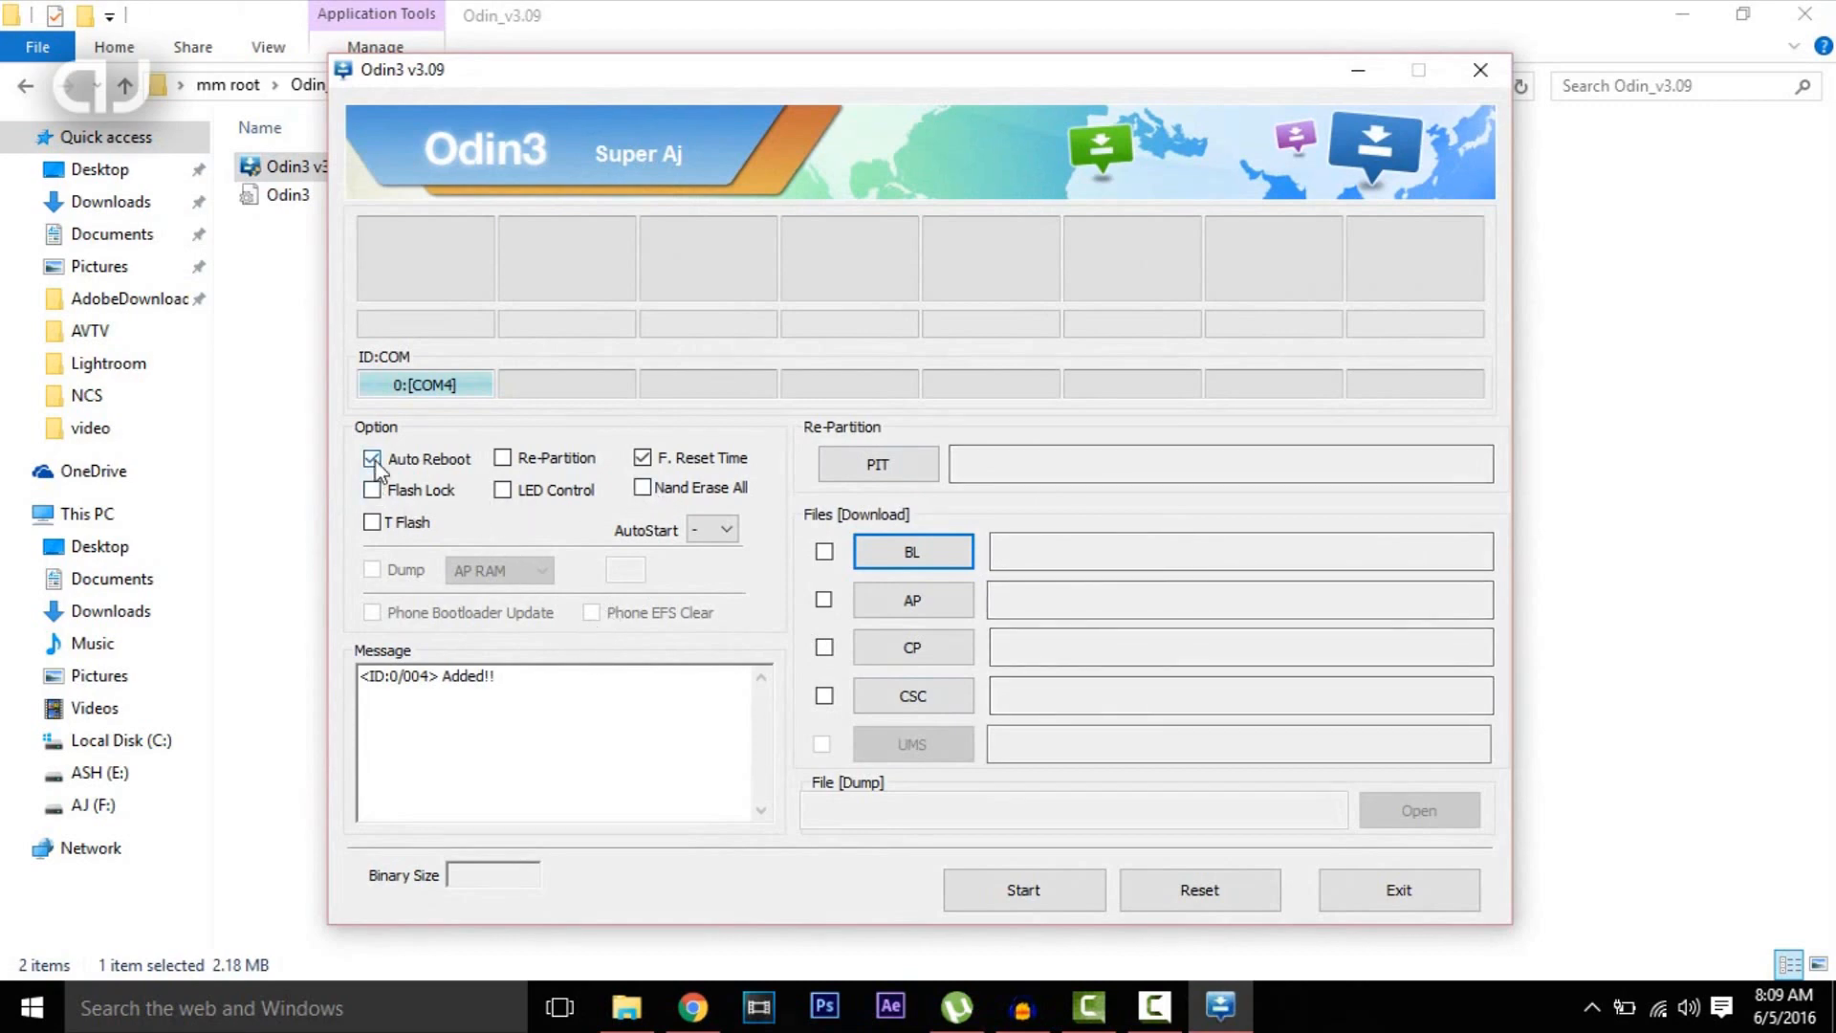
pyautogui.click(372, 458)
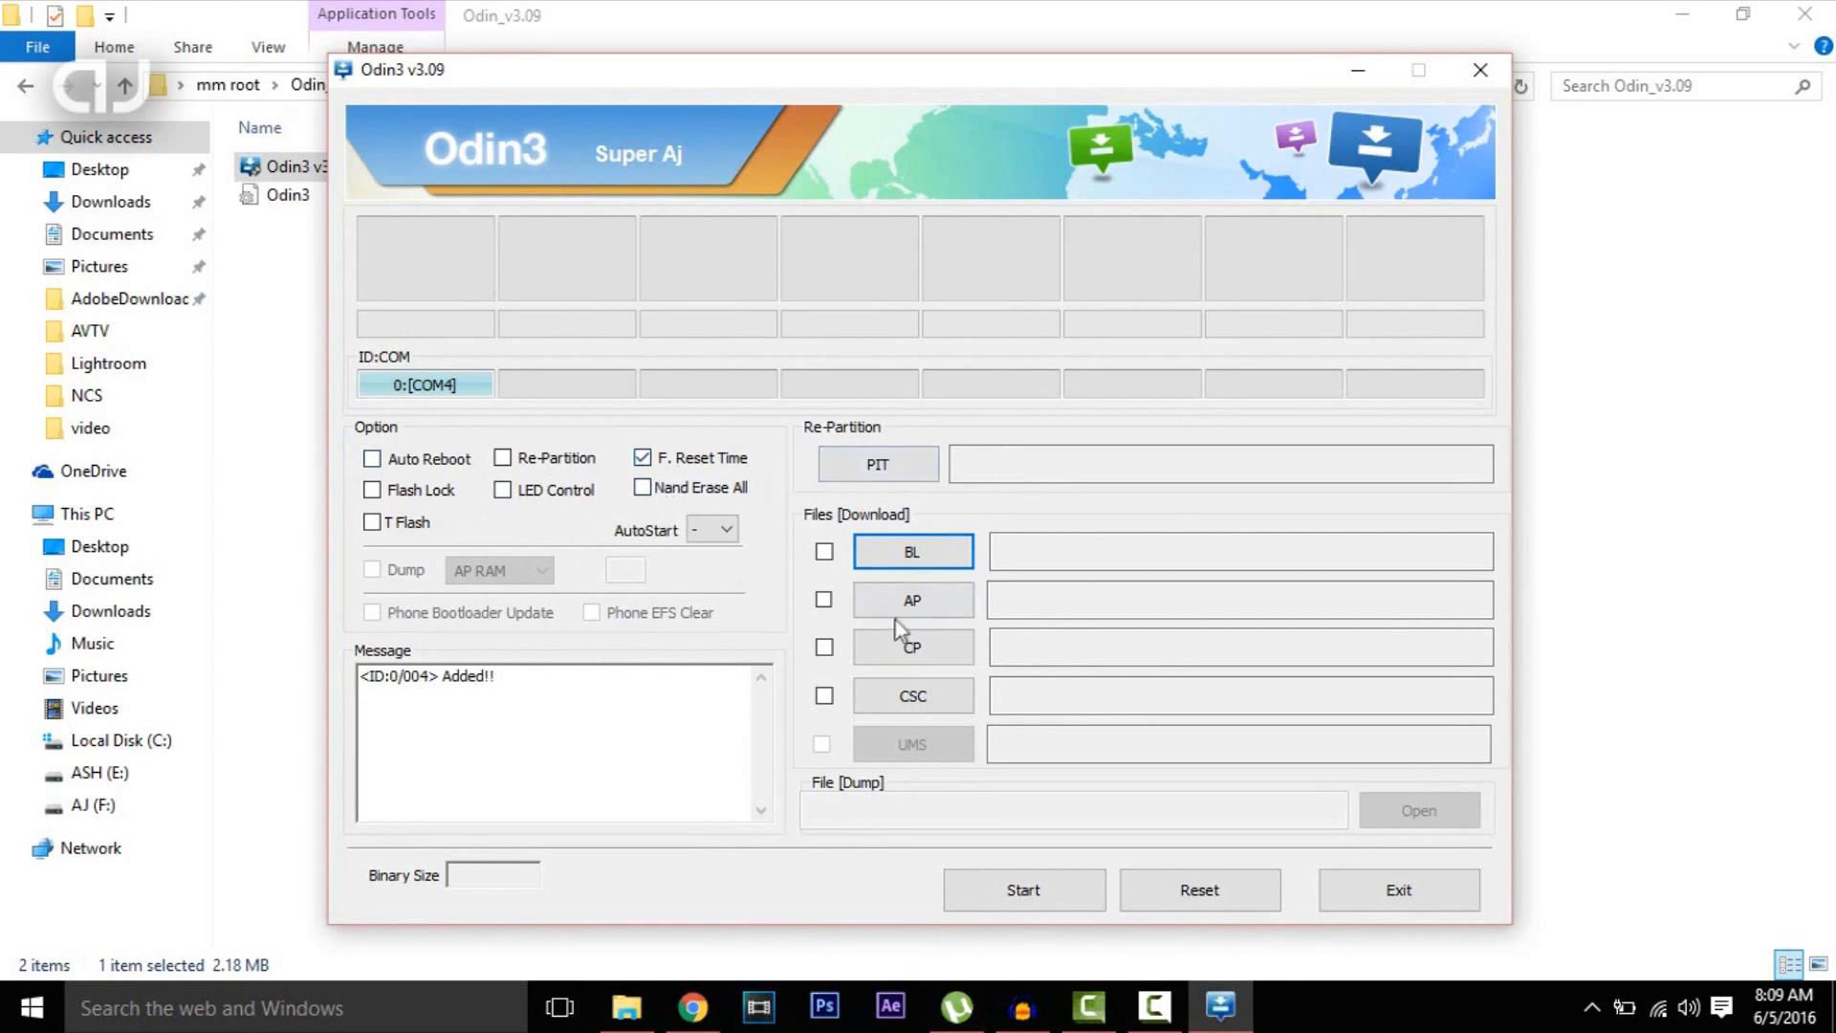
# Step: Load recovery.tar.md5 from Desktop > mm root into the AP slot
pyautogui.click(912, 600)
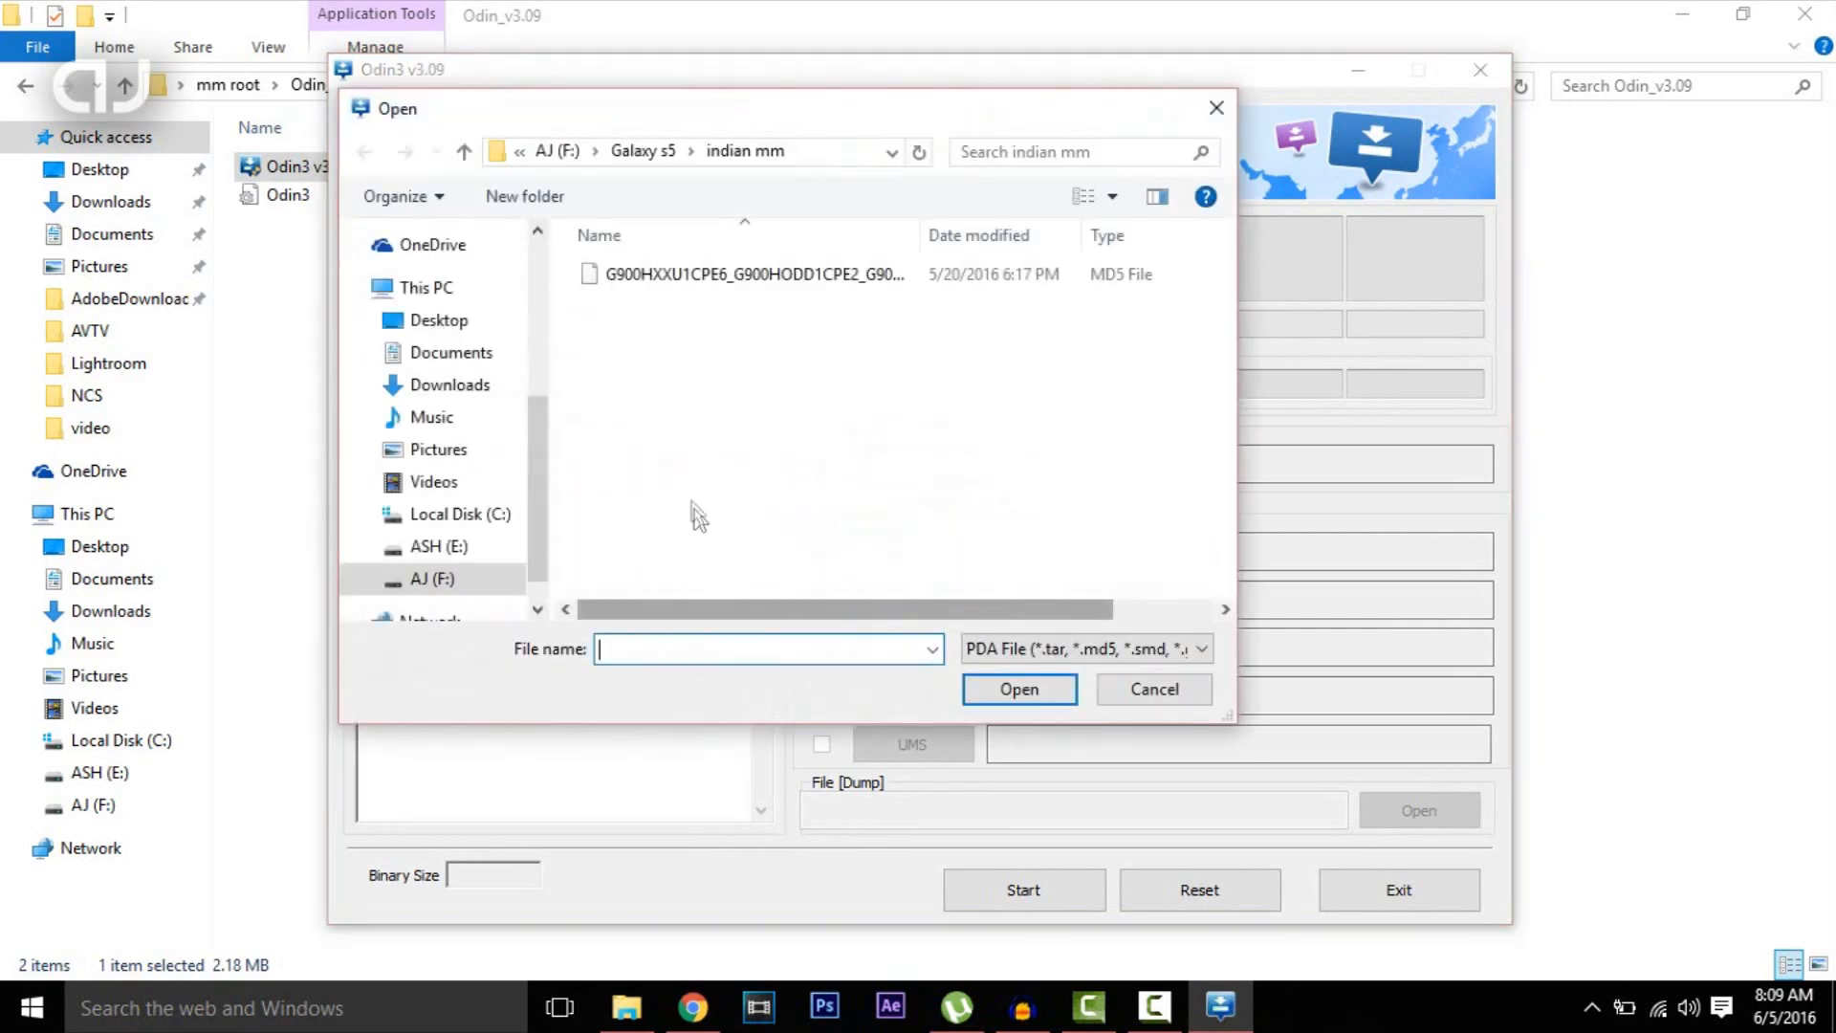
pyautogui.click(437, 320)
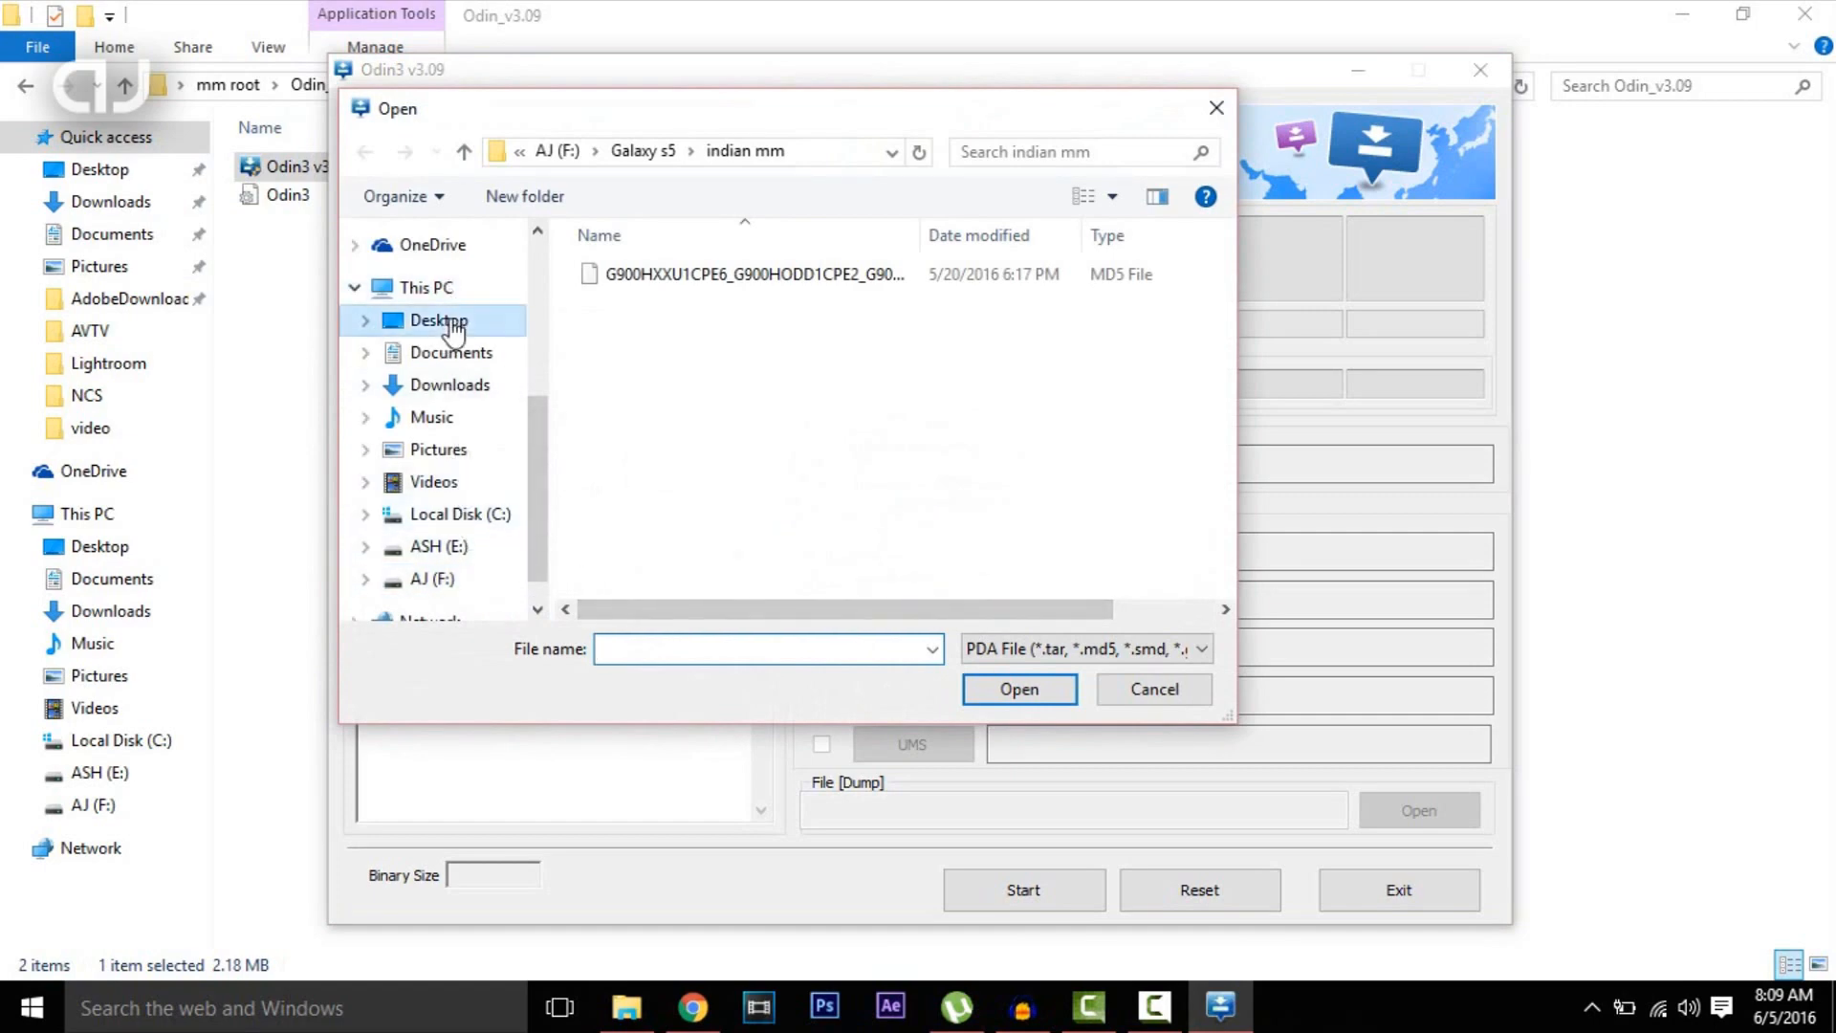
pyautogui.click(438, 320)
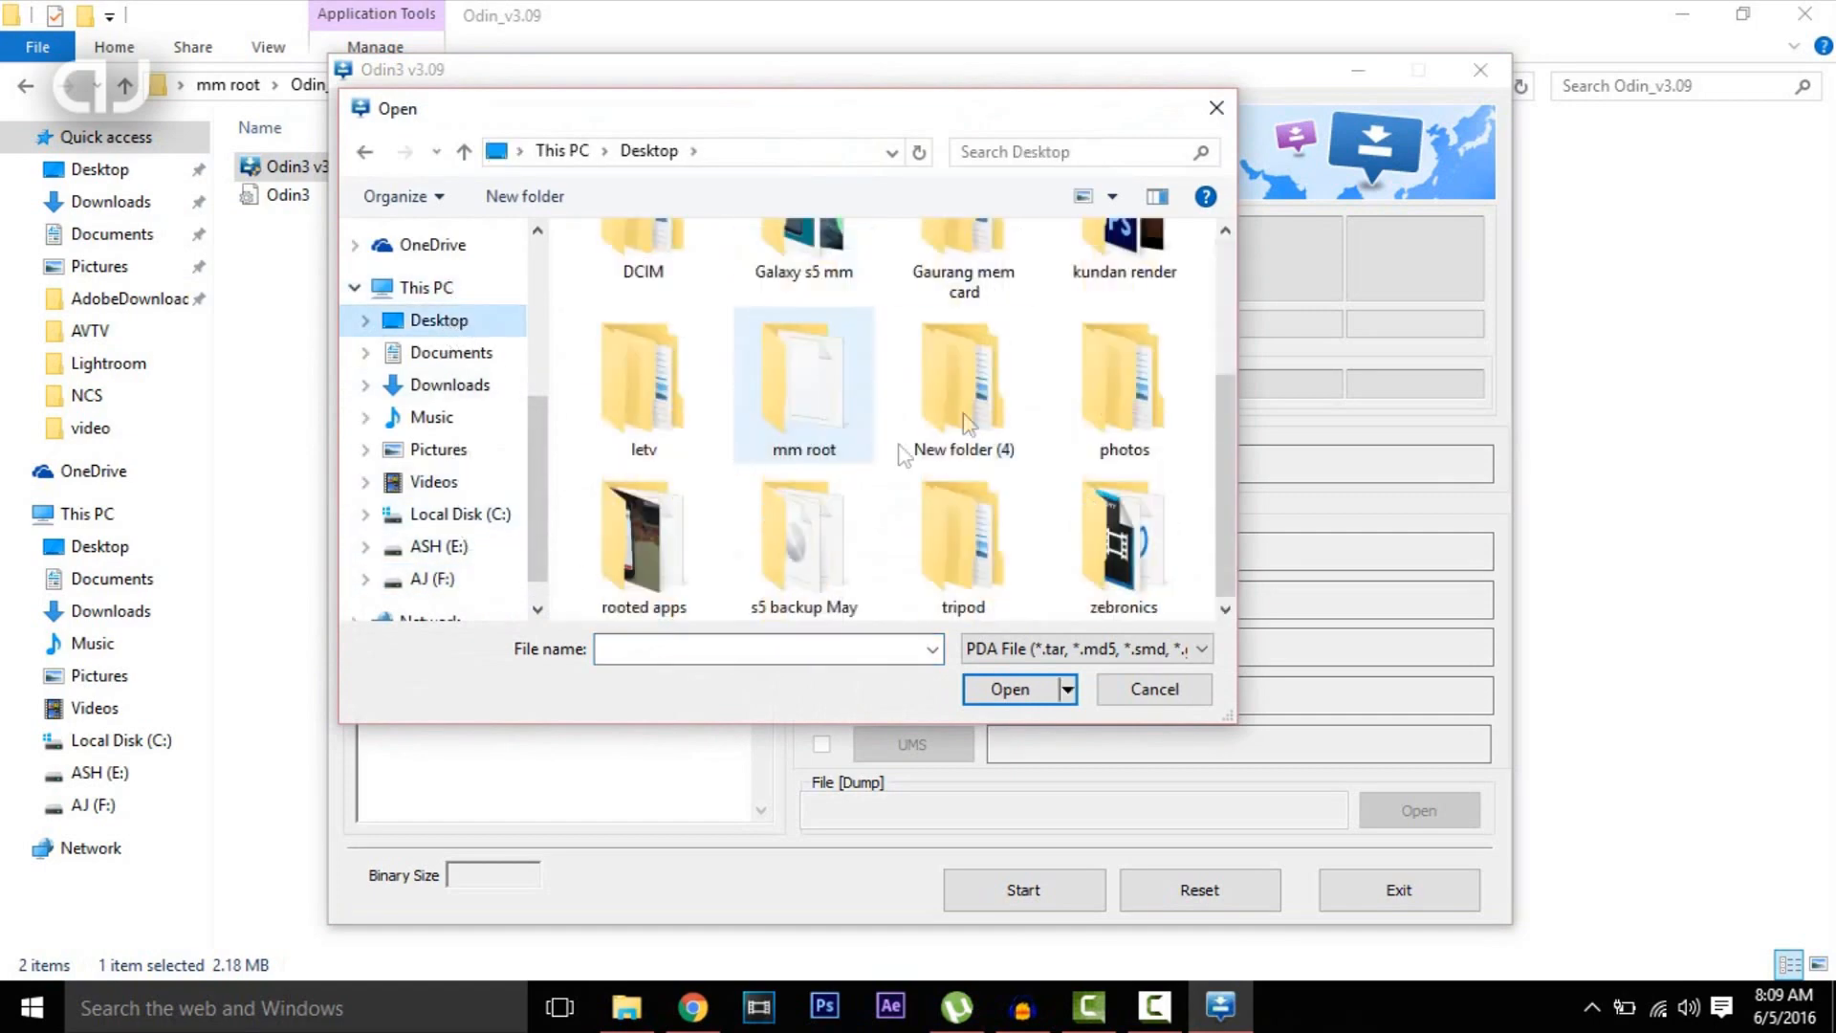
pyautogui.doubleClick(803, 246)
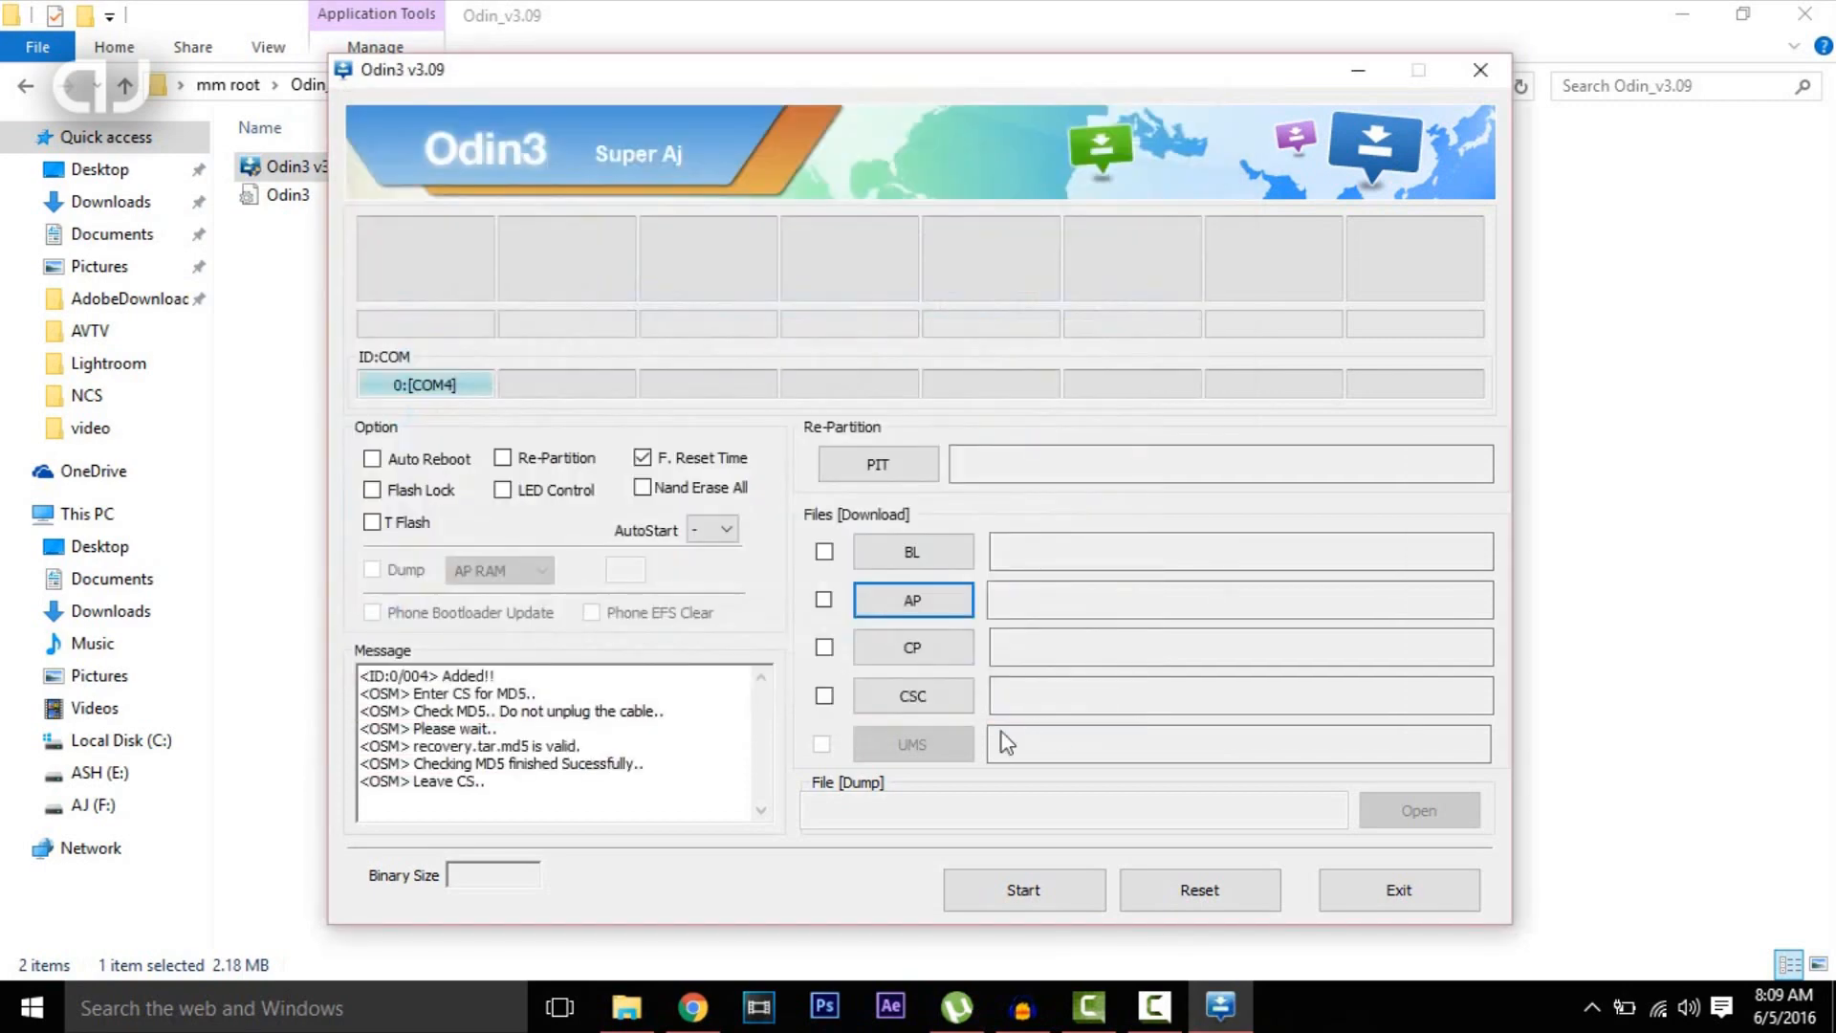
# Step: Flash the 11.0MB recovery file to the phone with Start
pyautogui.click(911, 600)
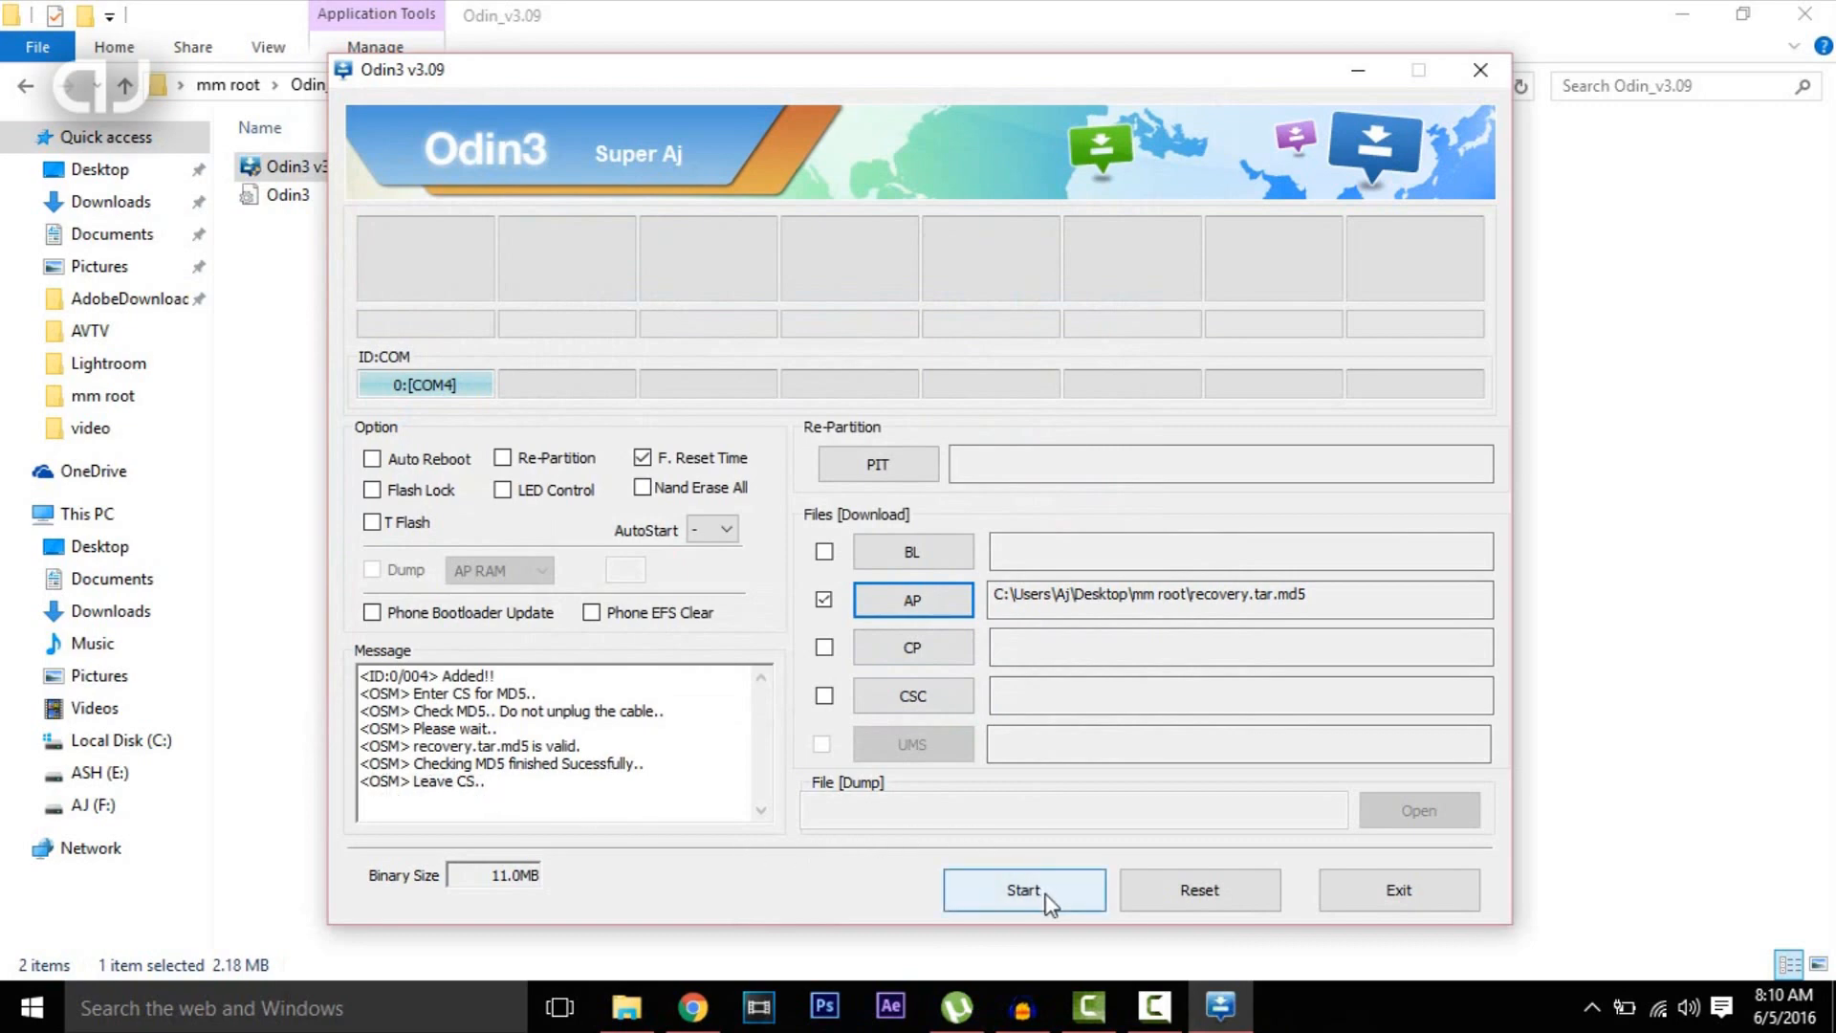
pyautogui.click(1023, 890)
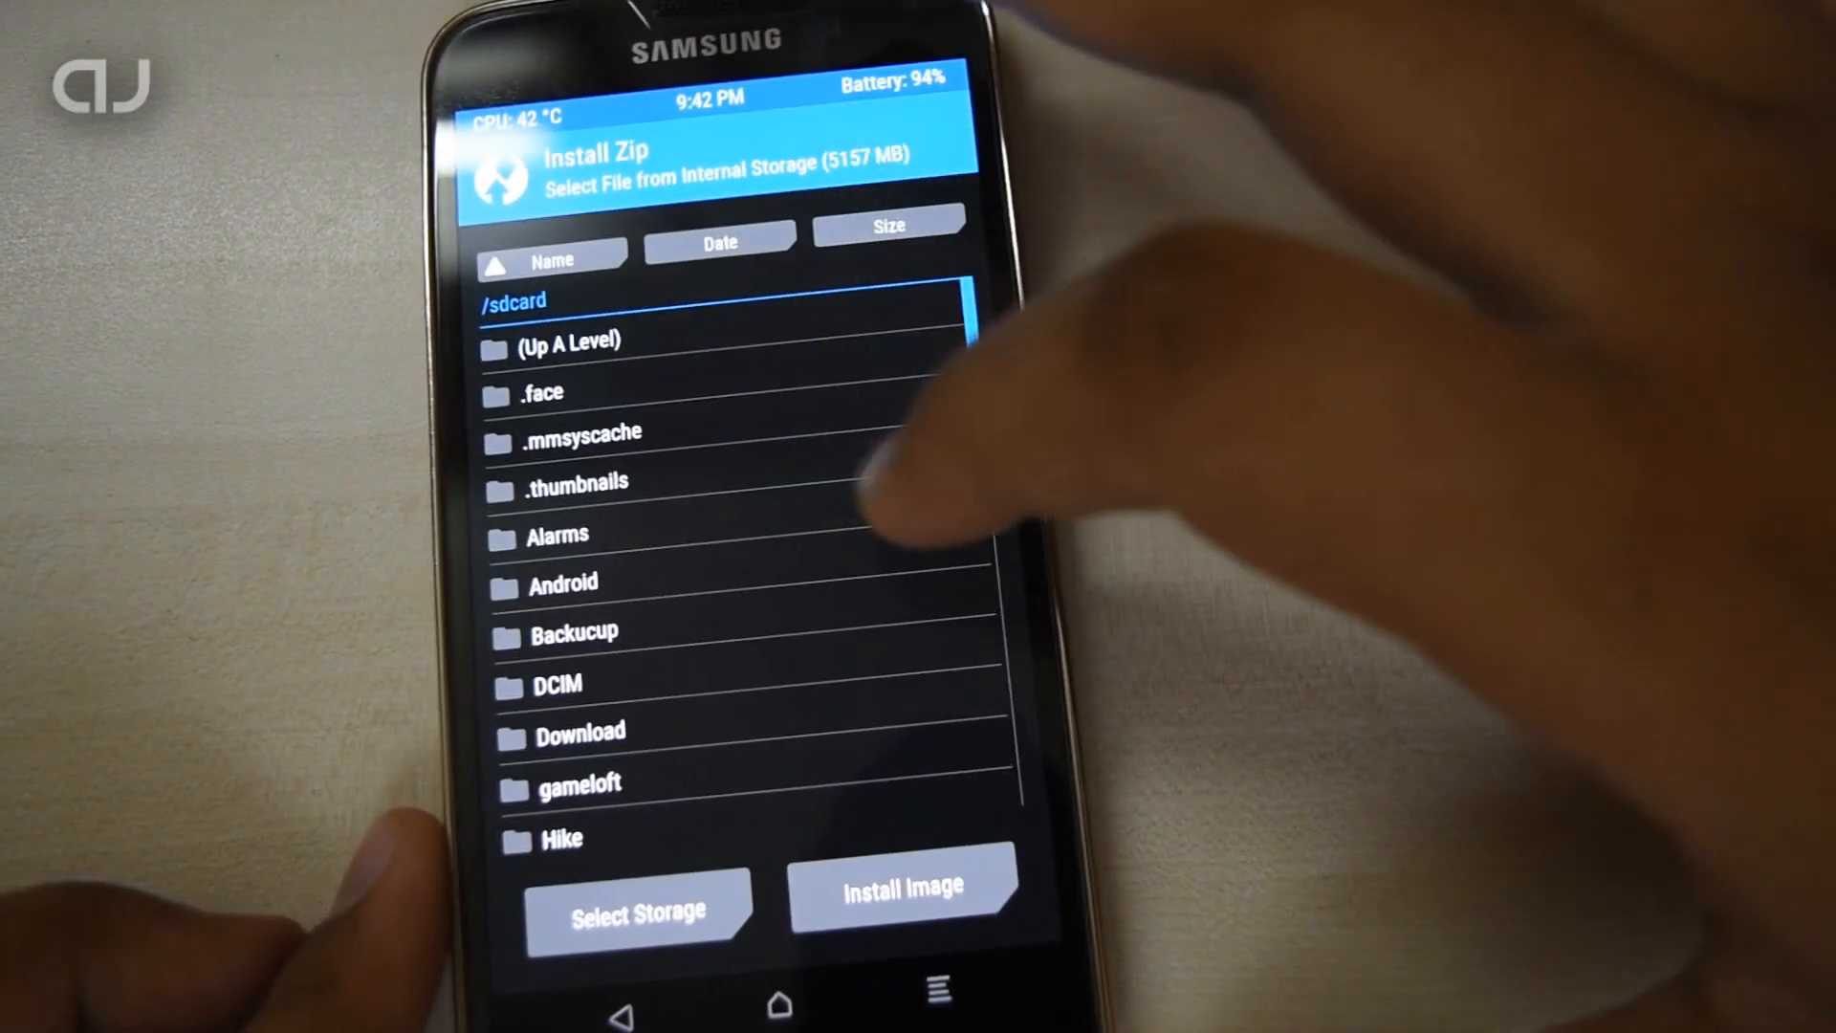
# Step: Select the BETA-SuperSU zip at the bottom of /sdcard and install it
pyautogui.scroll(-3)
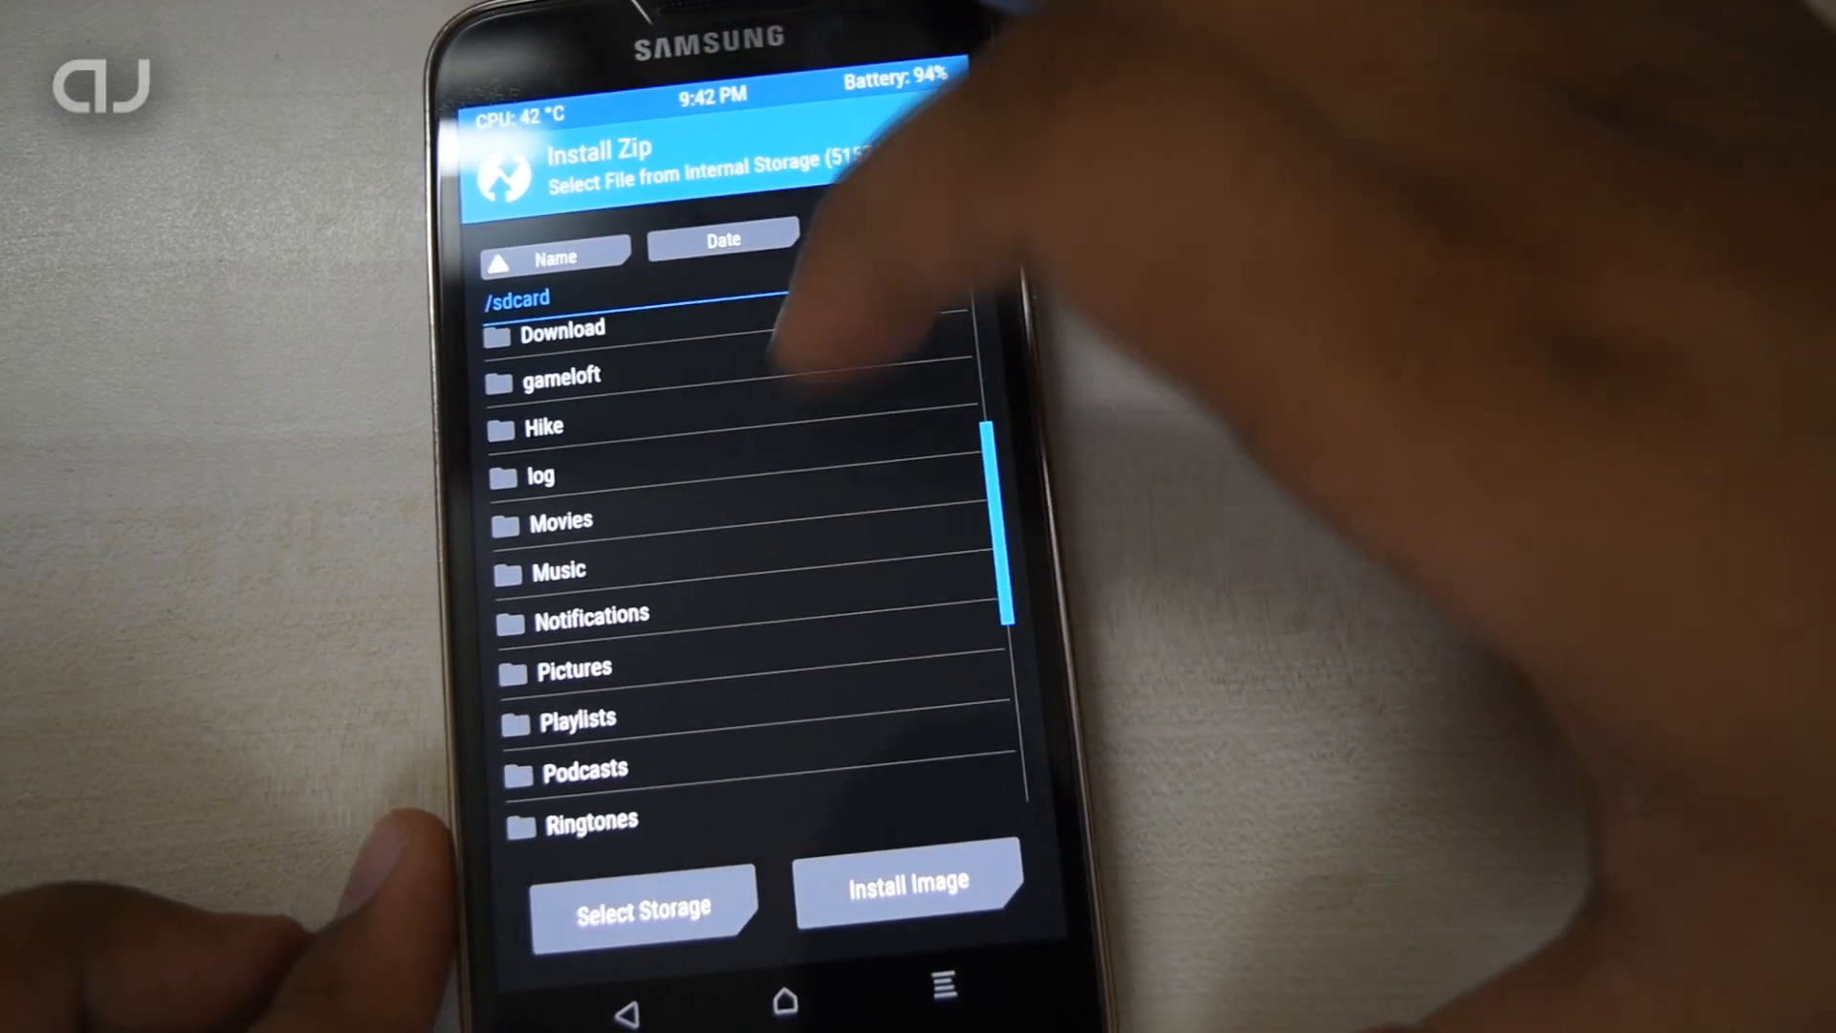
pyautogui.scroll(-3)
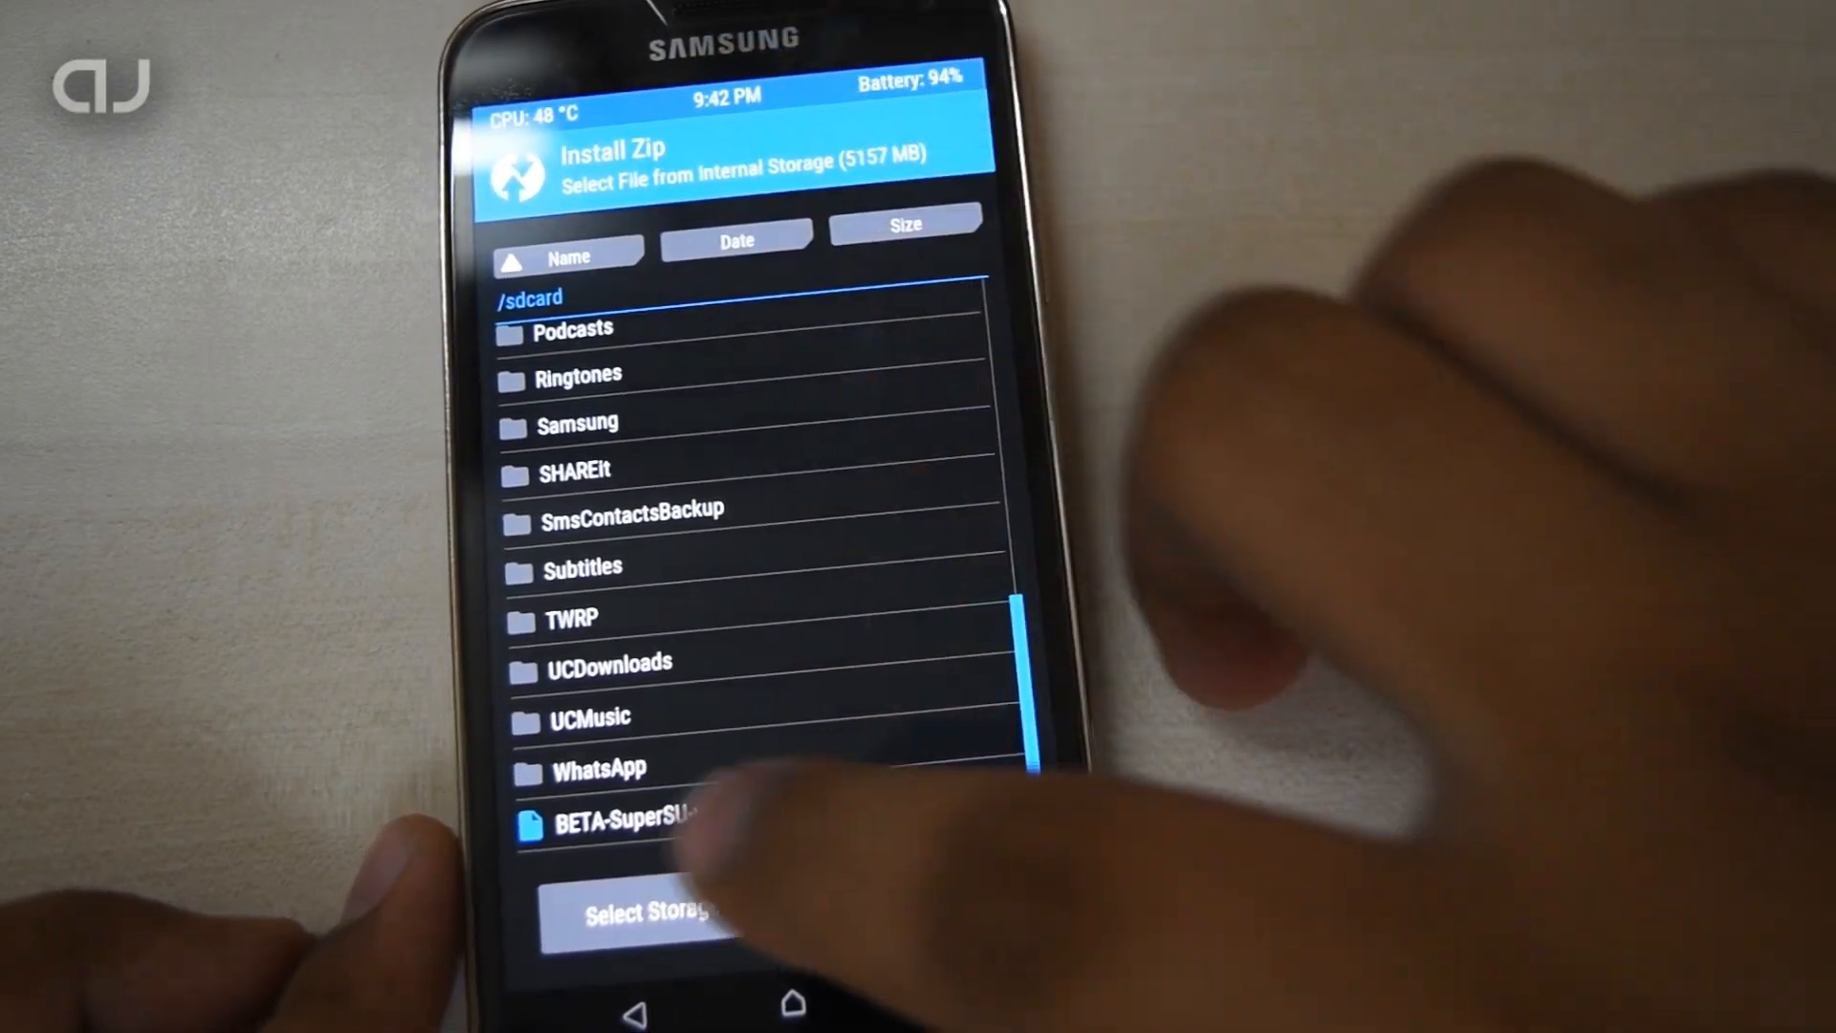
pyautogui.click(638, 824)
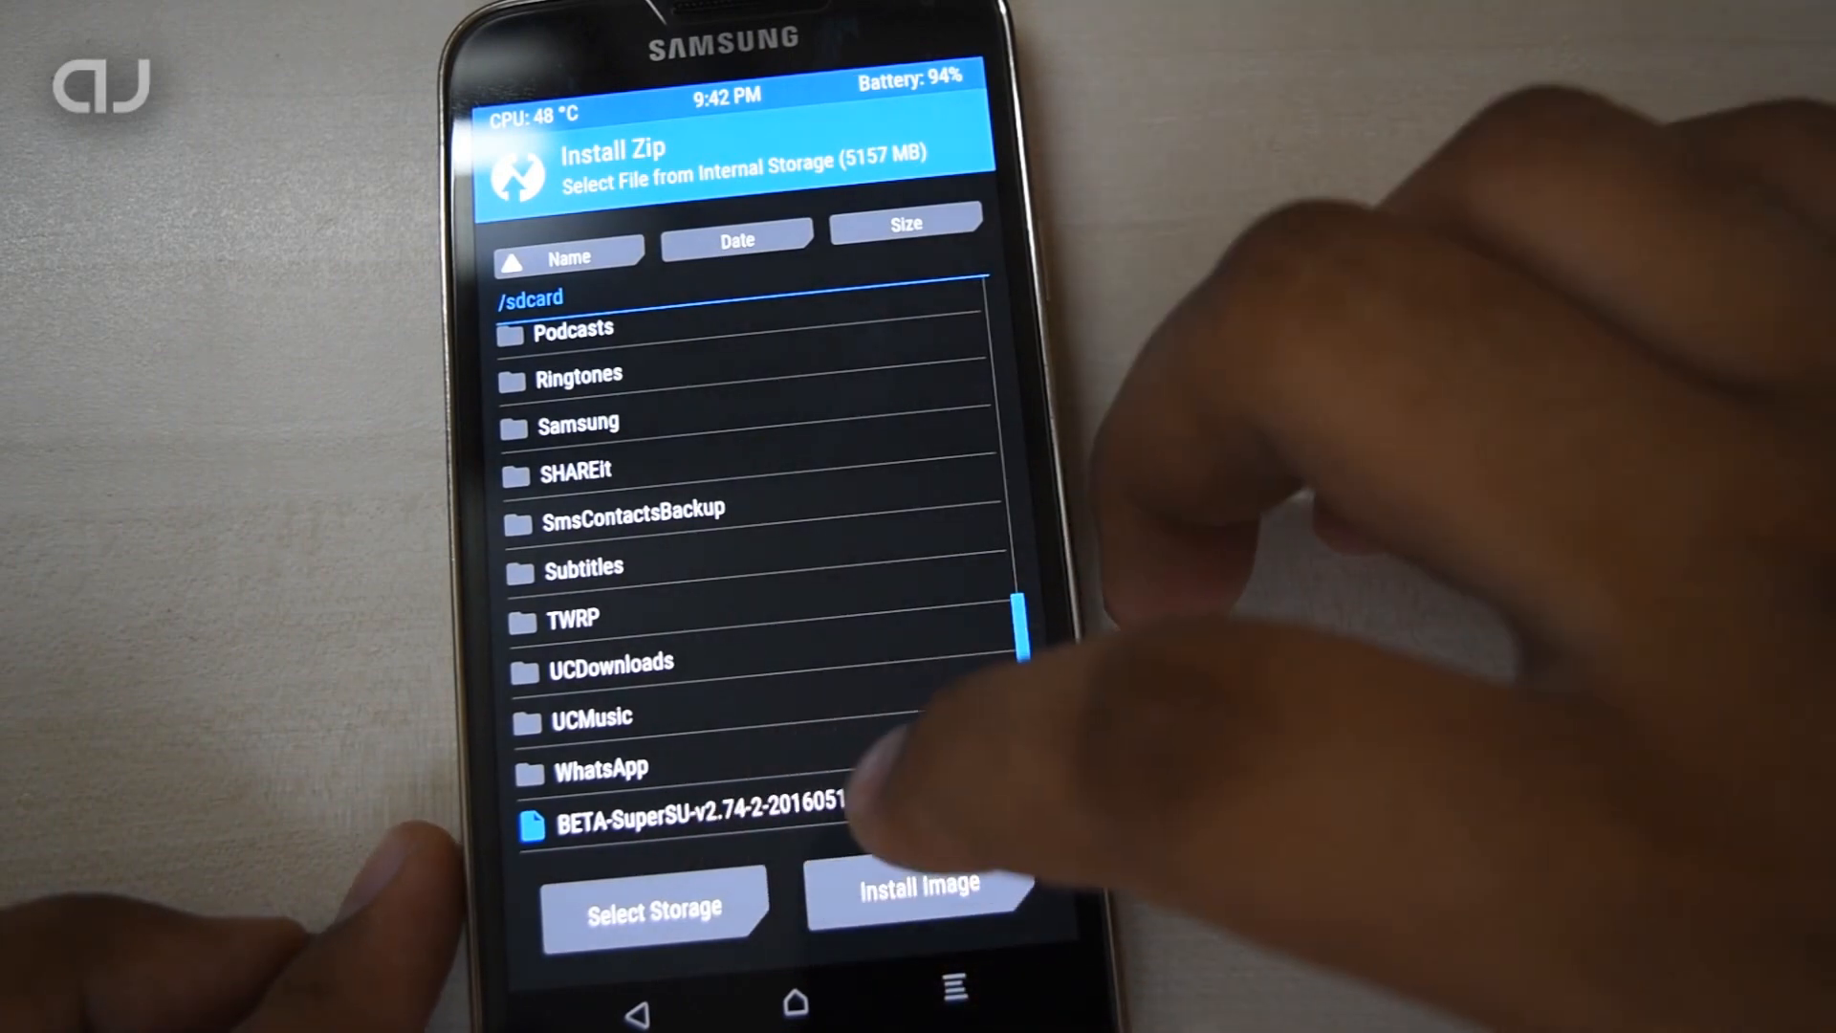
pyautogui.click(690, 823)
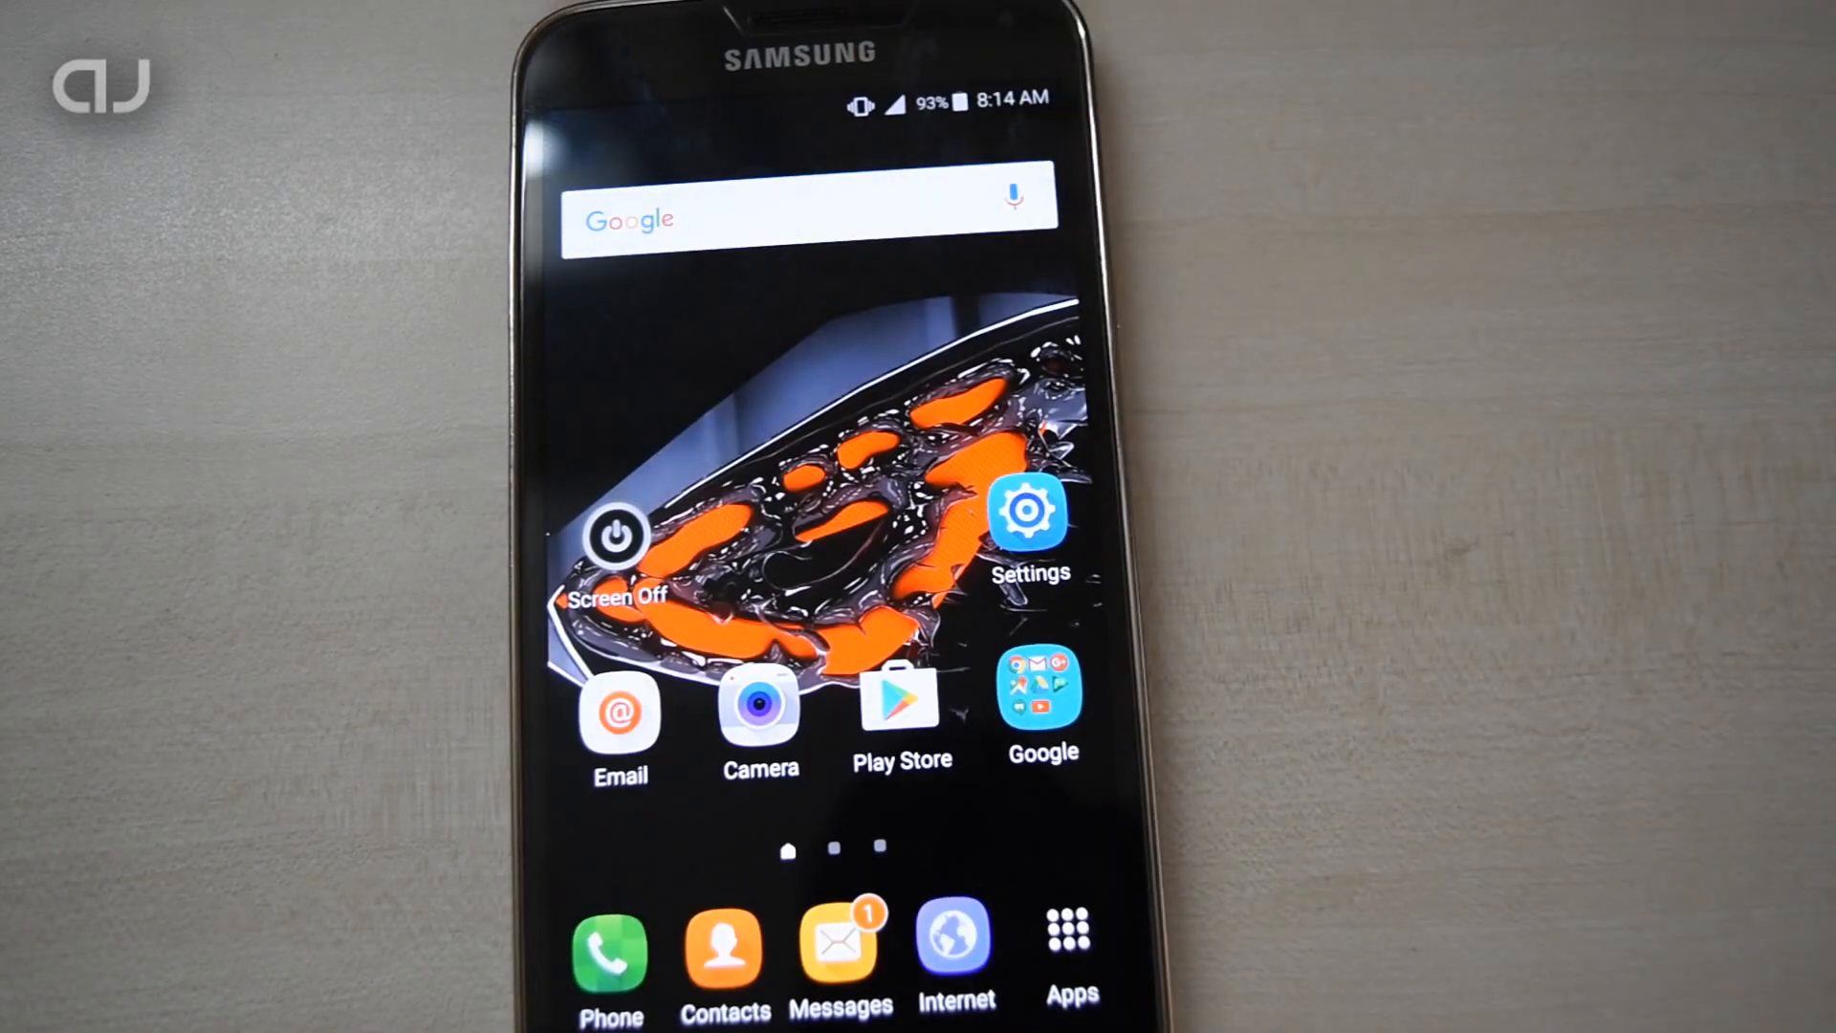
# Step: Find Root Checker Basic through the Apps drawer and launch it
pyautogui.click(1068, 948)
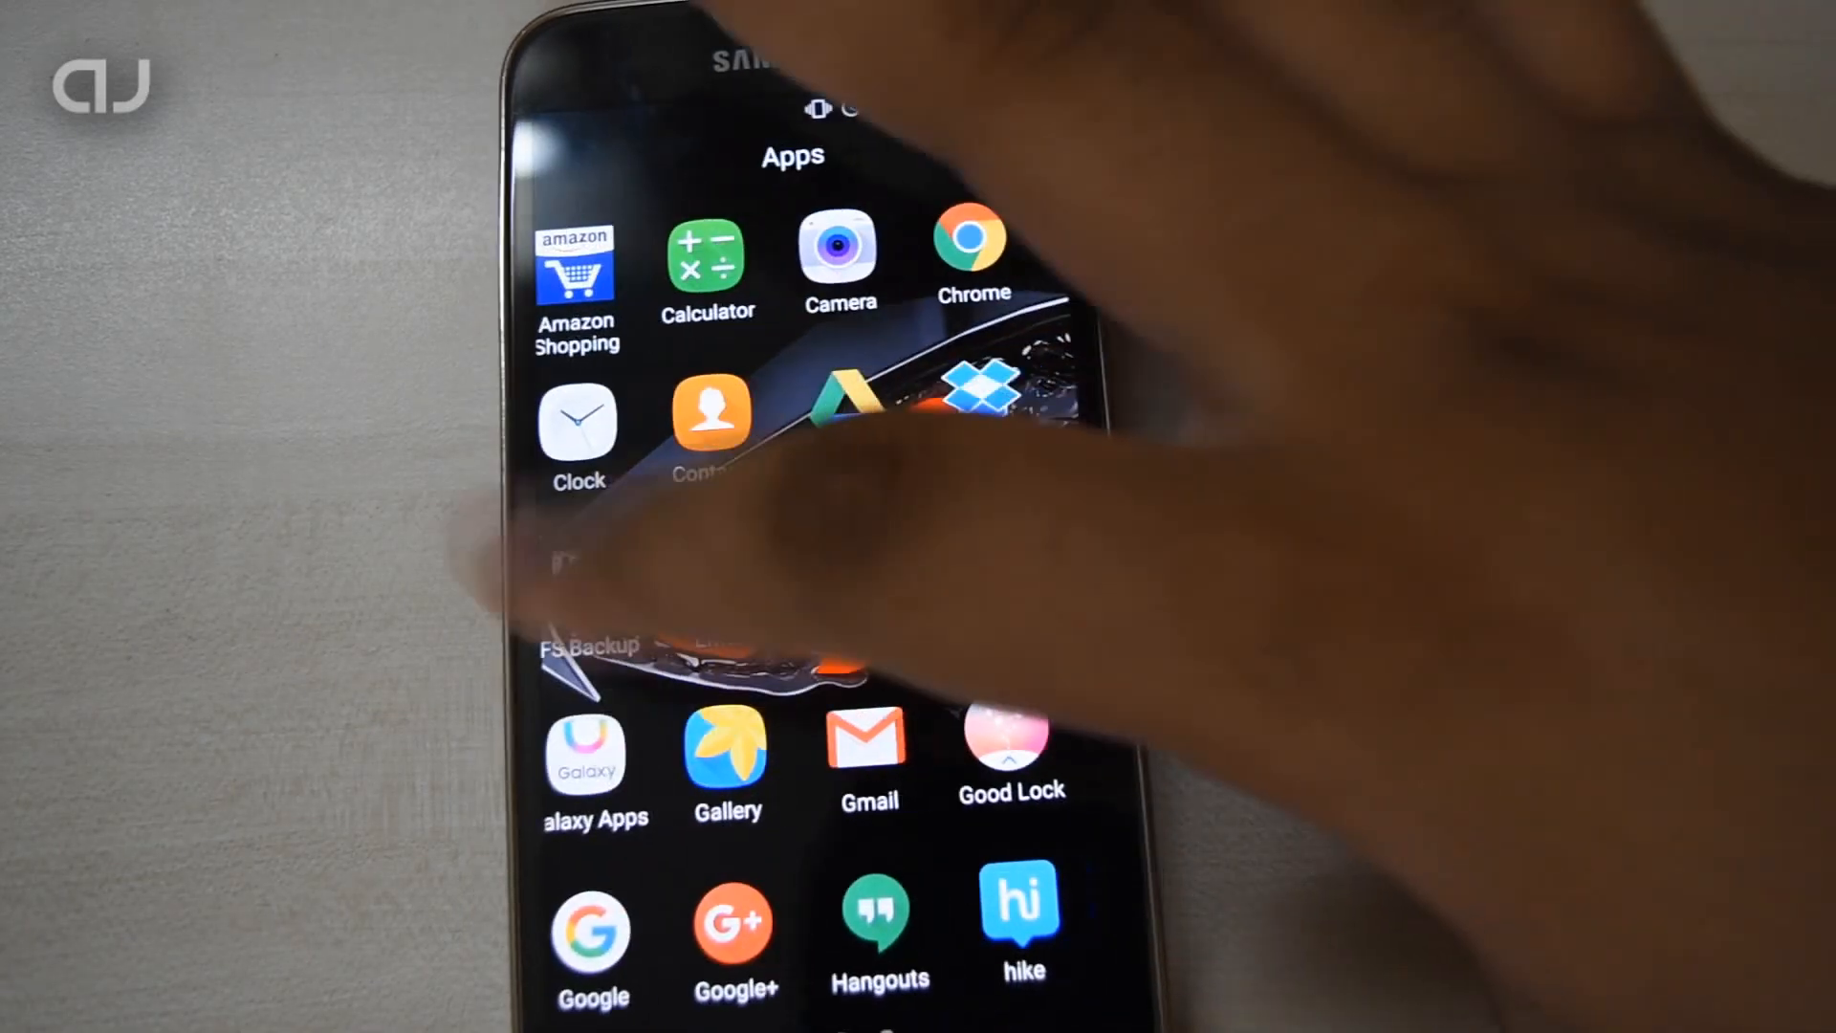
pyautogui.scroll(-3)
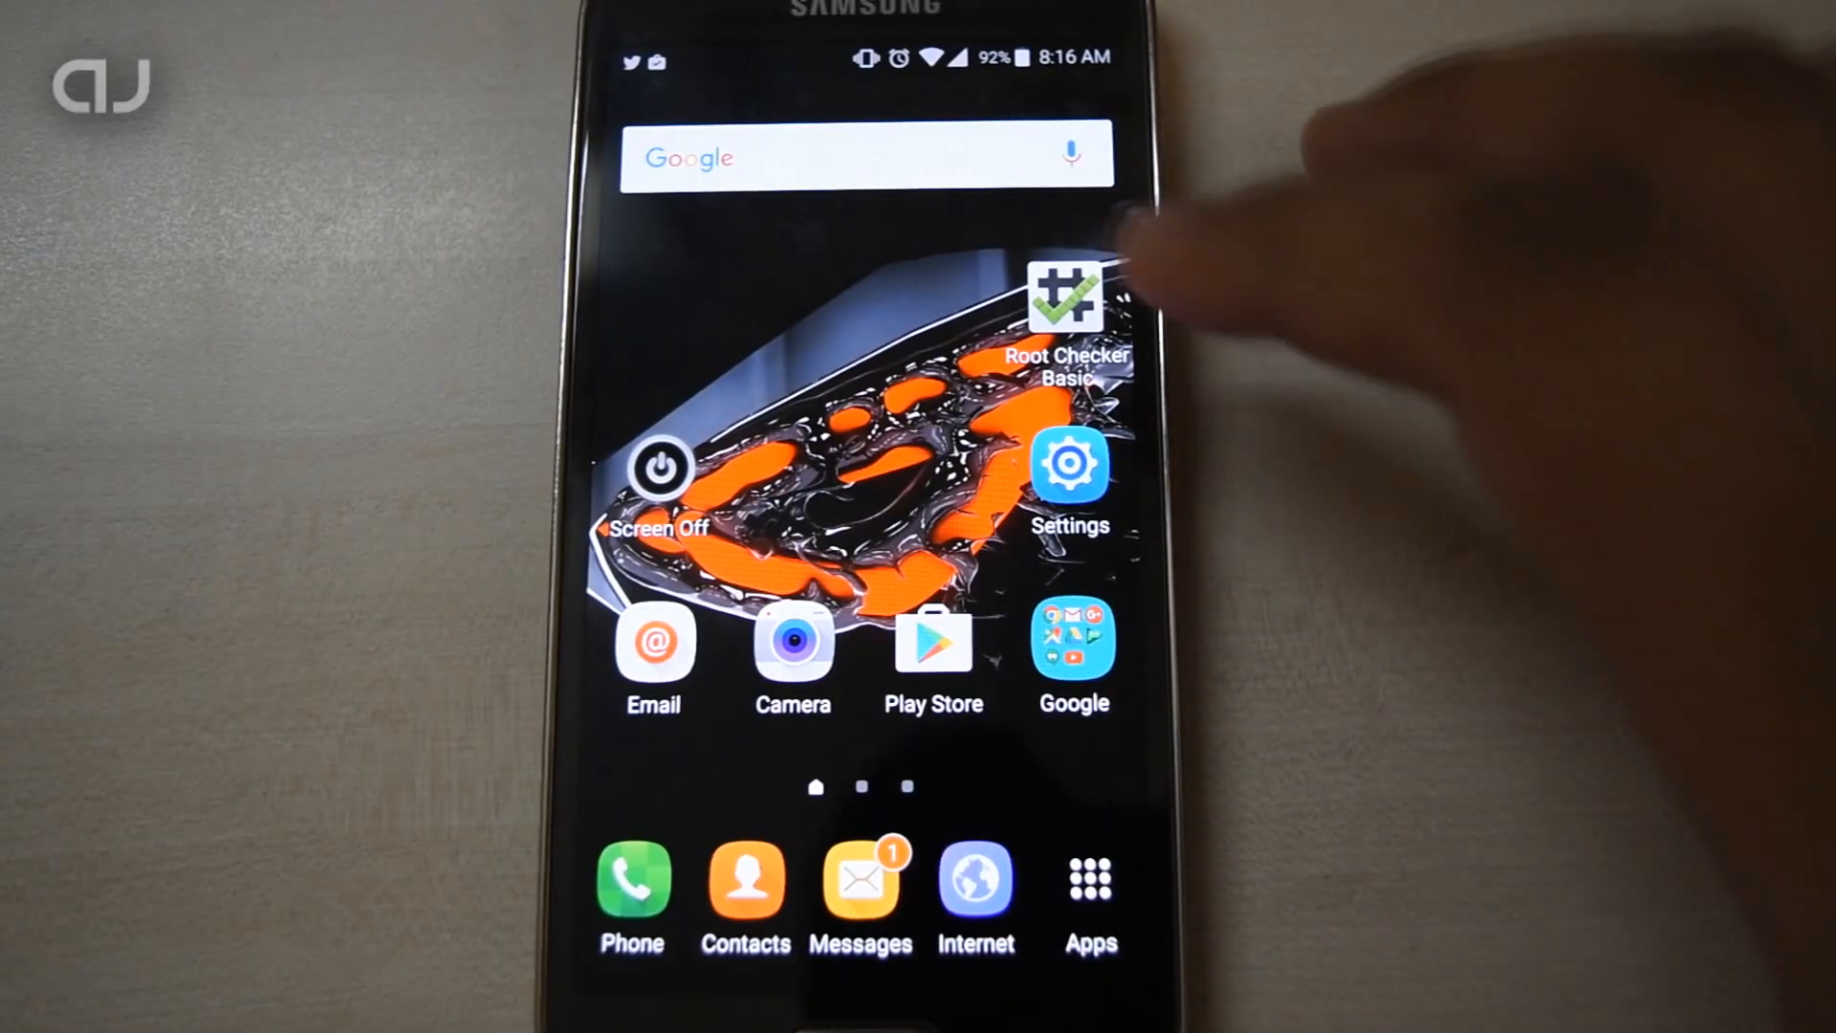
pyautogui.click(1064, 292)
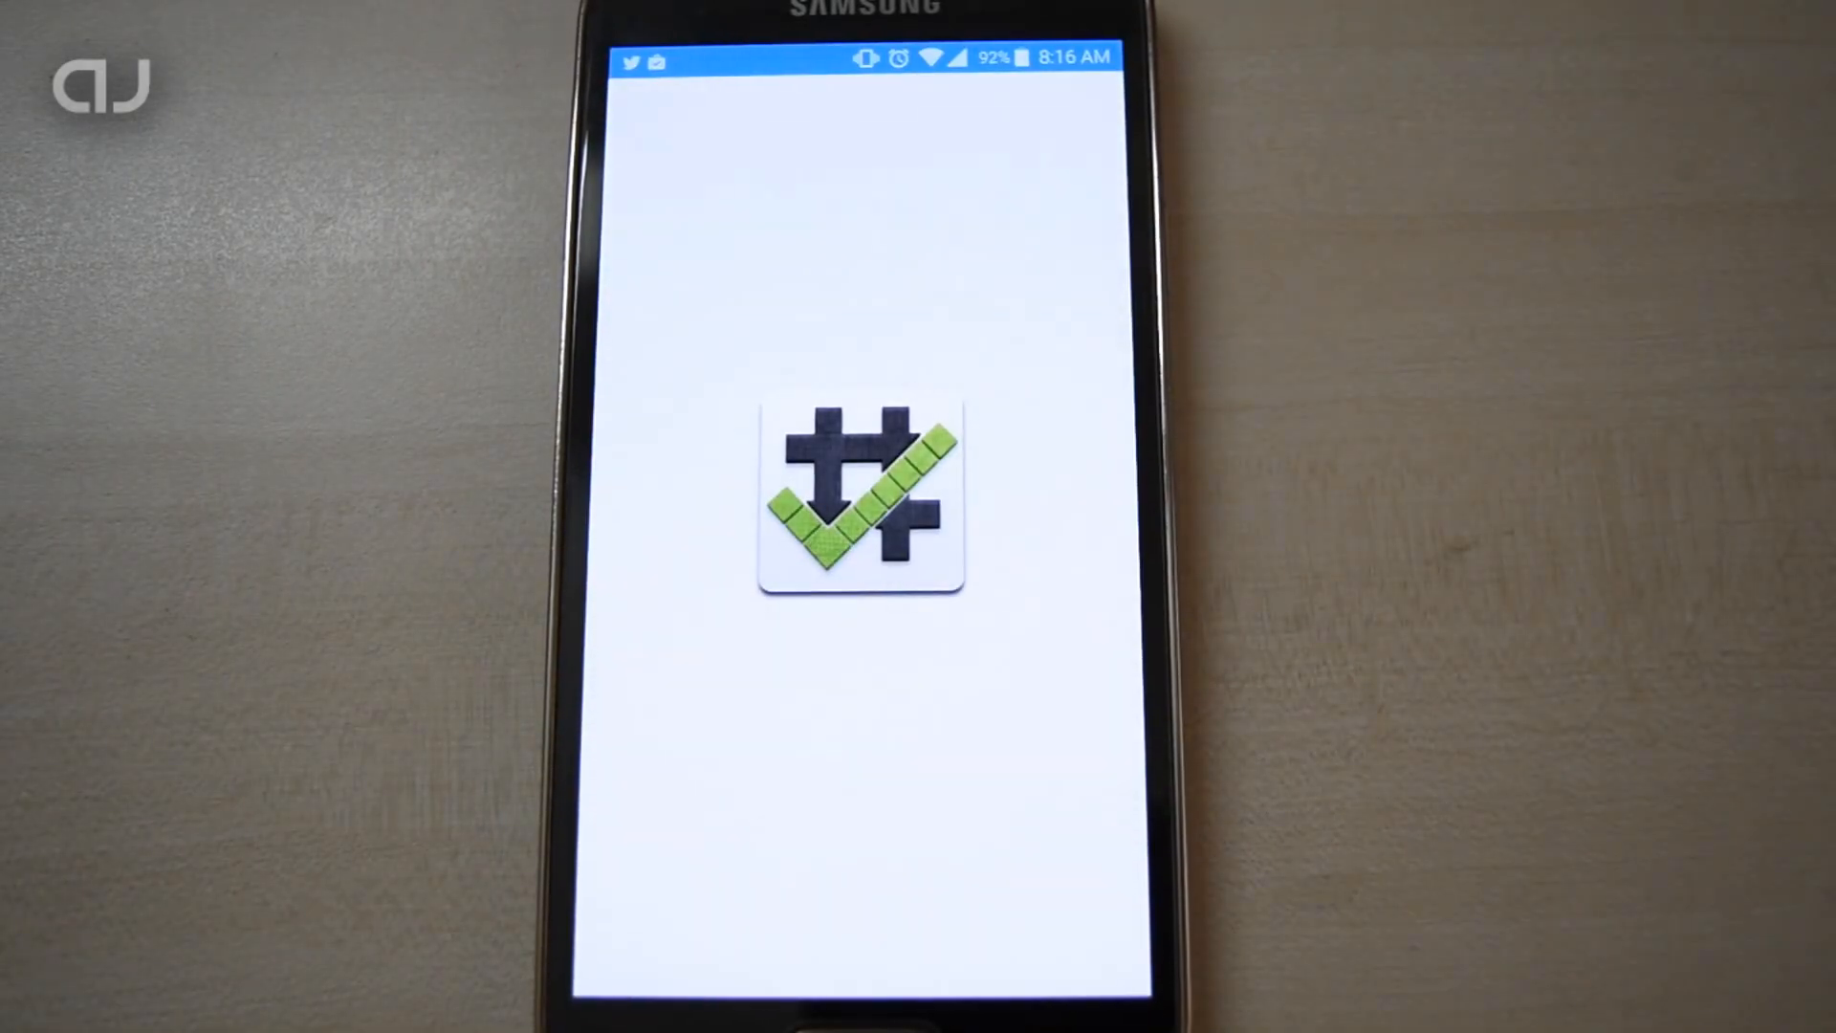